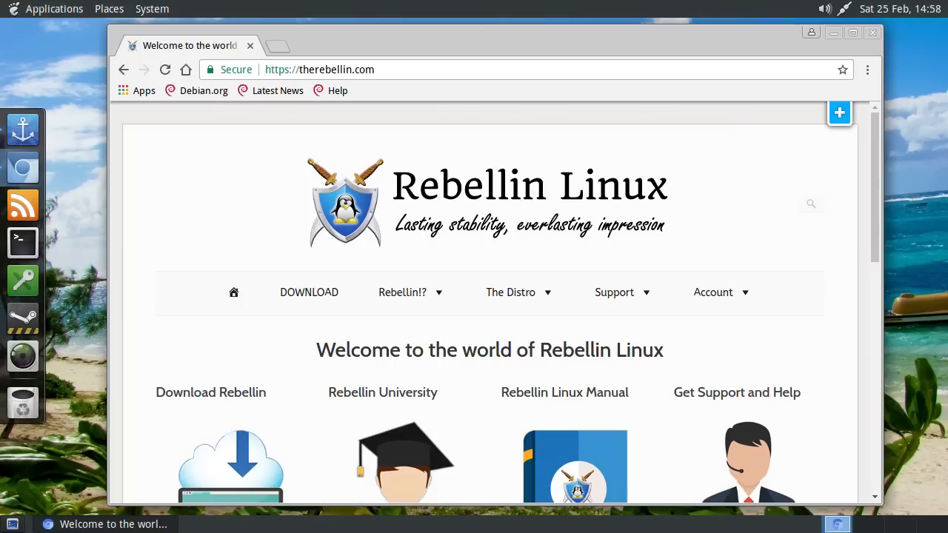
Bring up the Applications menu listing the installed program categories.
left_click(53, 9)
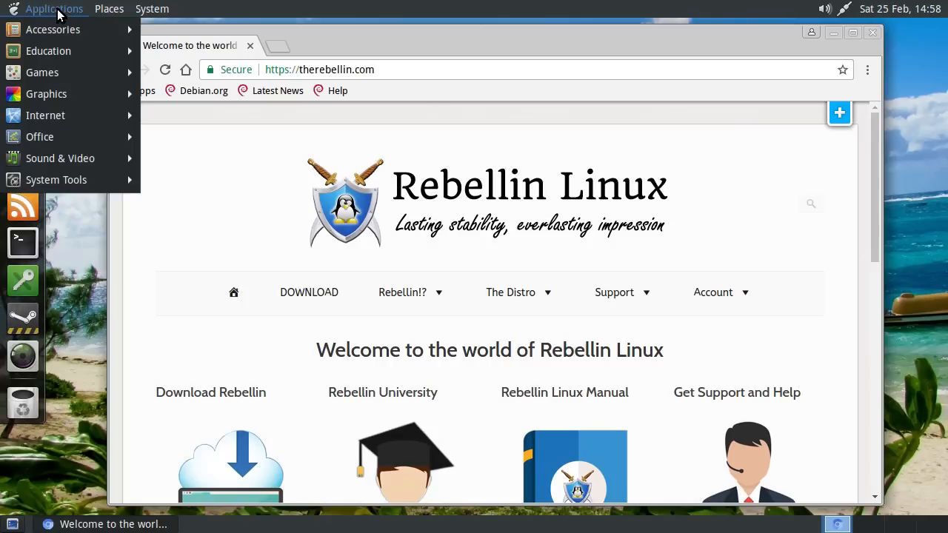
mouse_move(45, 115)
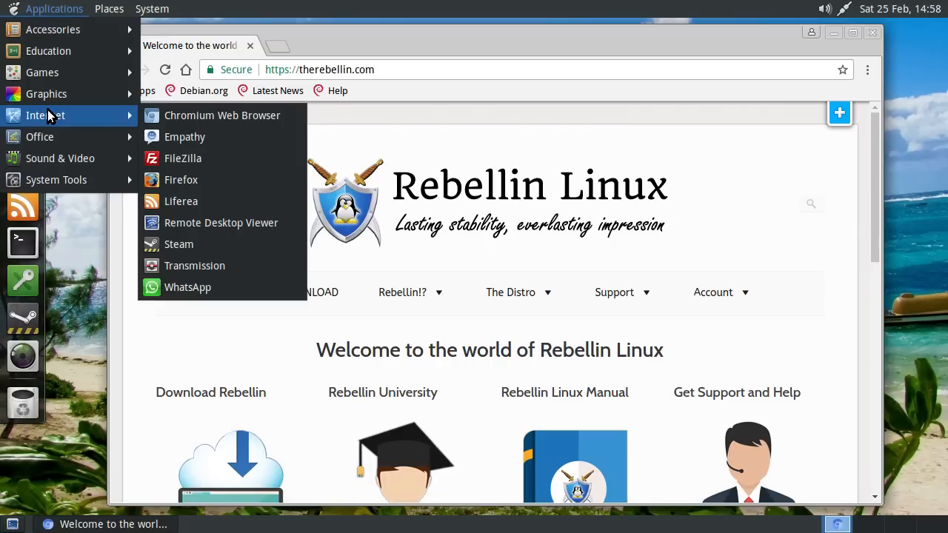
mouse_move(222, 116)
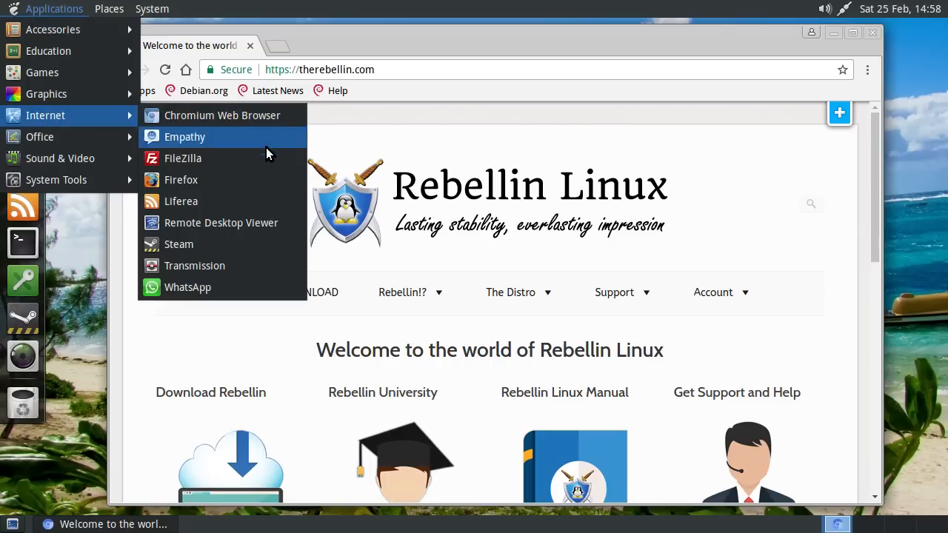
mouse_move(207, 201)
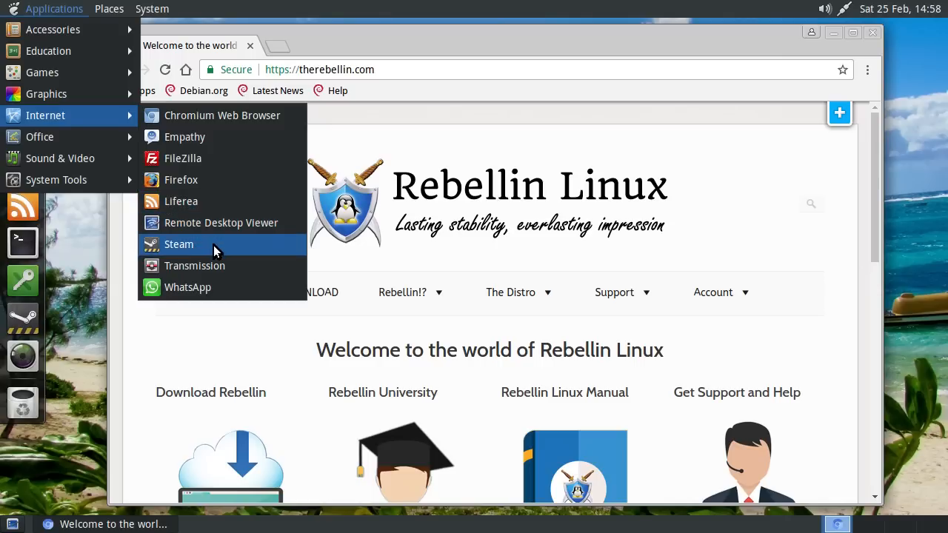
mouse_move(180, 245)
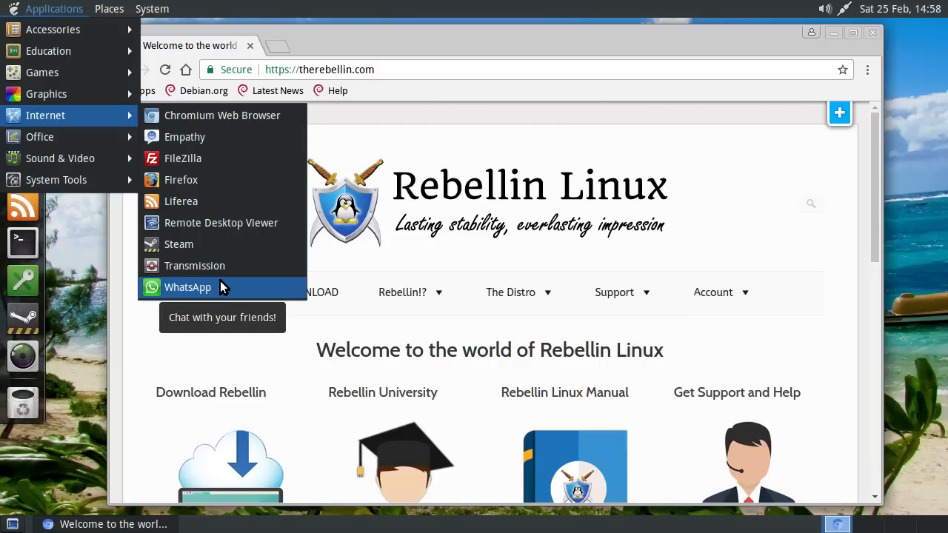
mouse_move(195, 266)
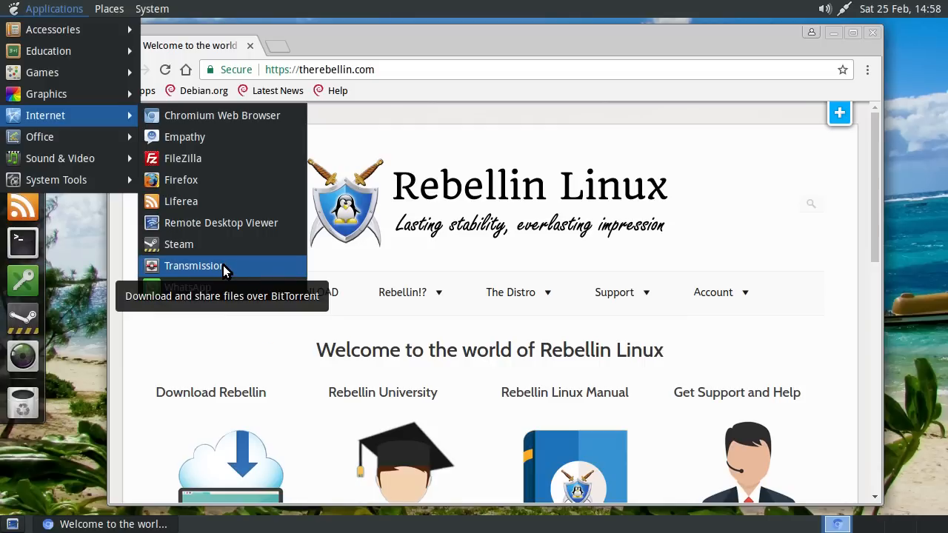
mouse_move(244, 201)
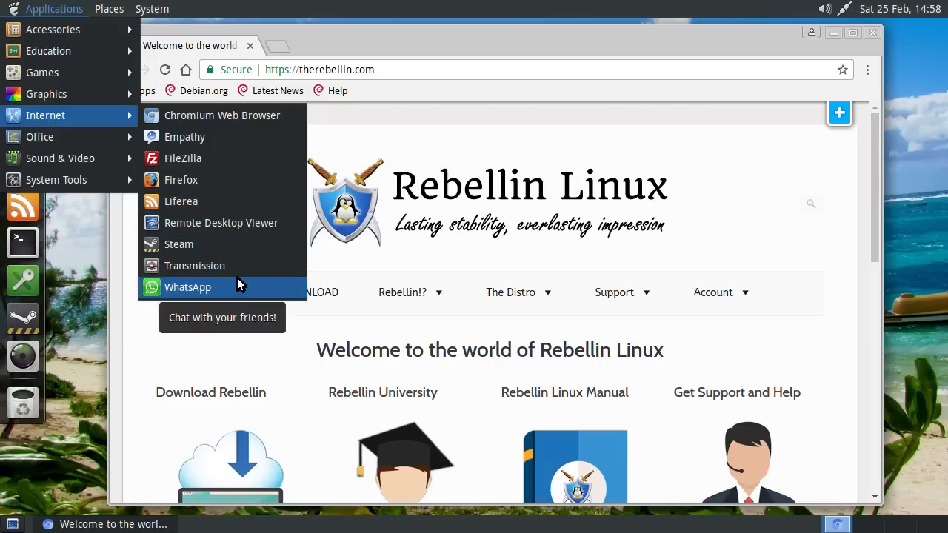
mouse_move(221, 222)
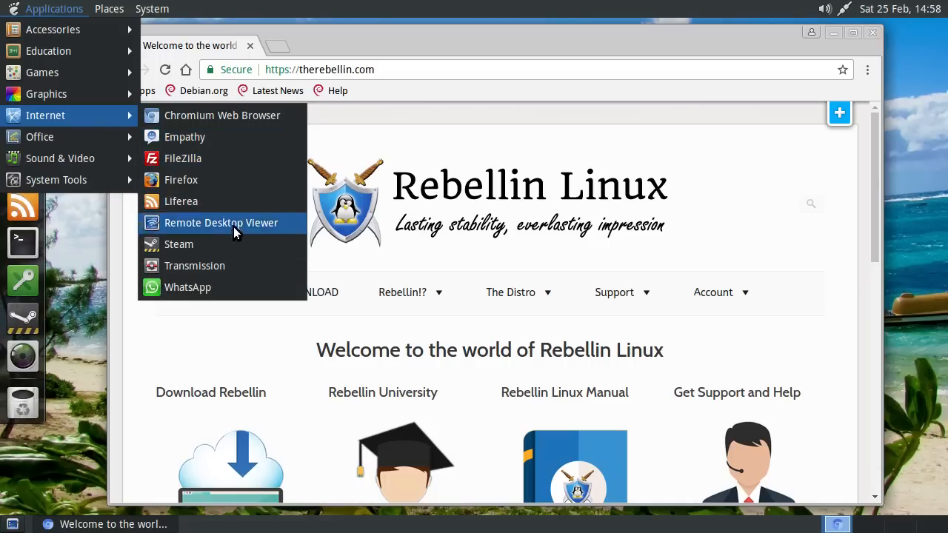
mouse_move(180, 180)
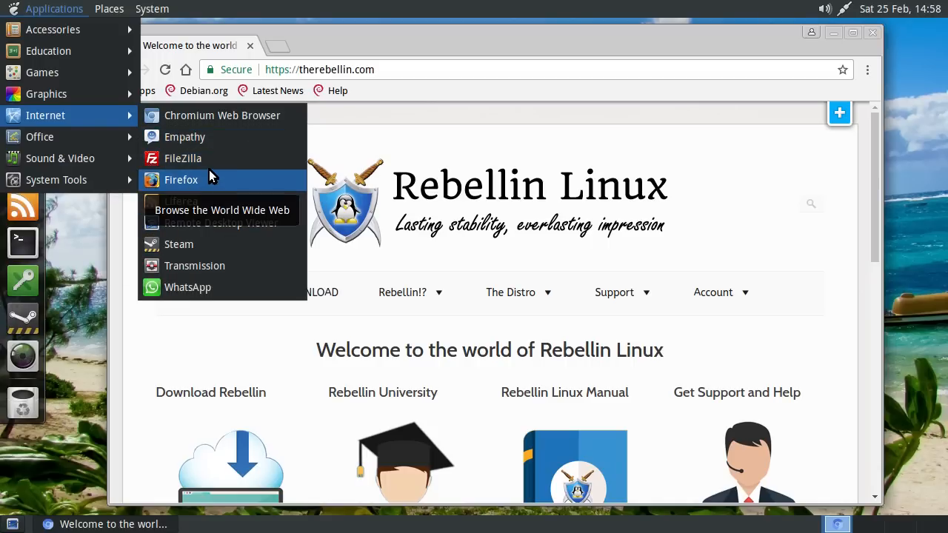
mouse_move(59, 157)
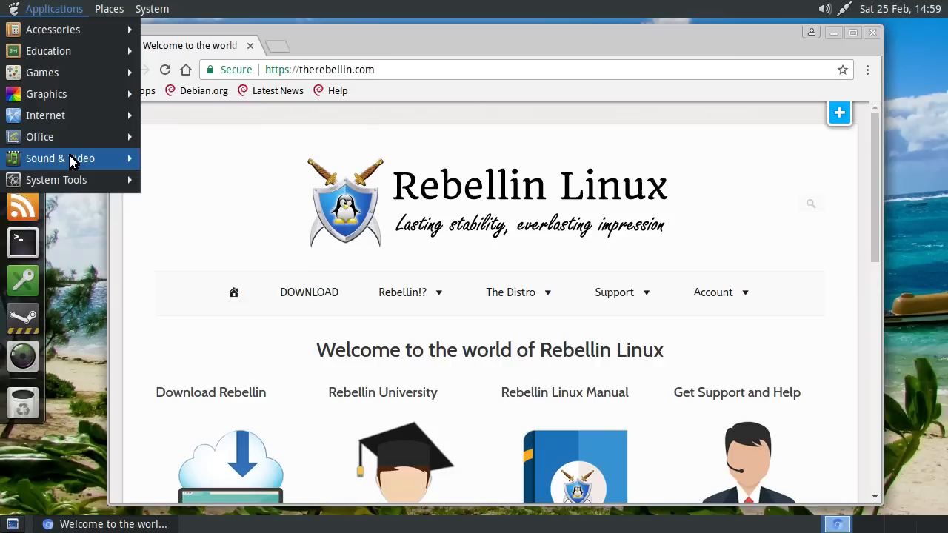
mouse_move(59, 157)
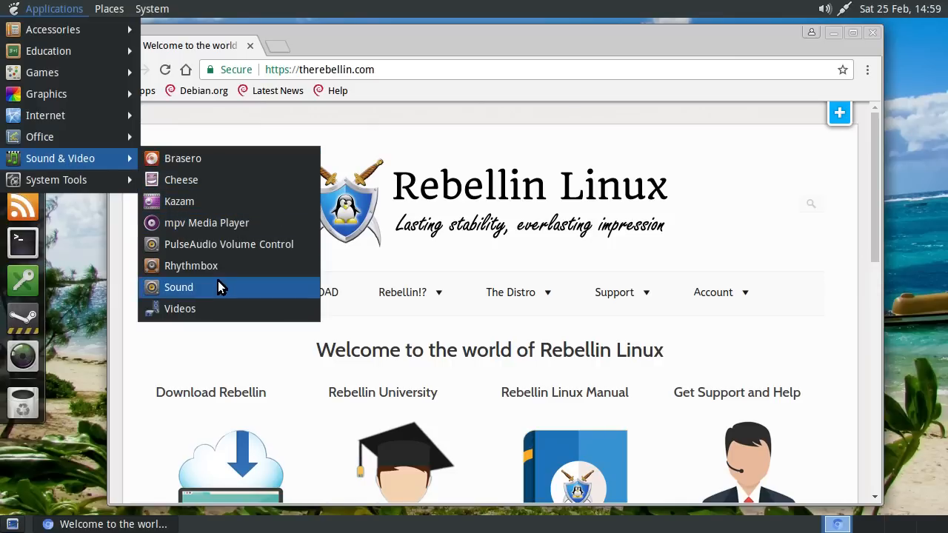
mouse_move(225, 309)
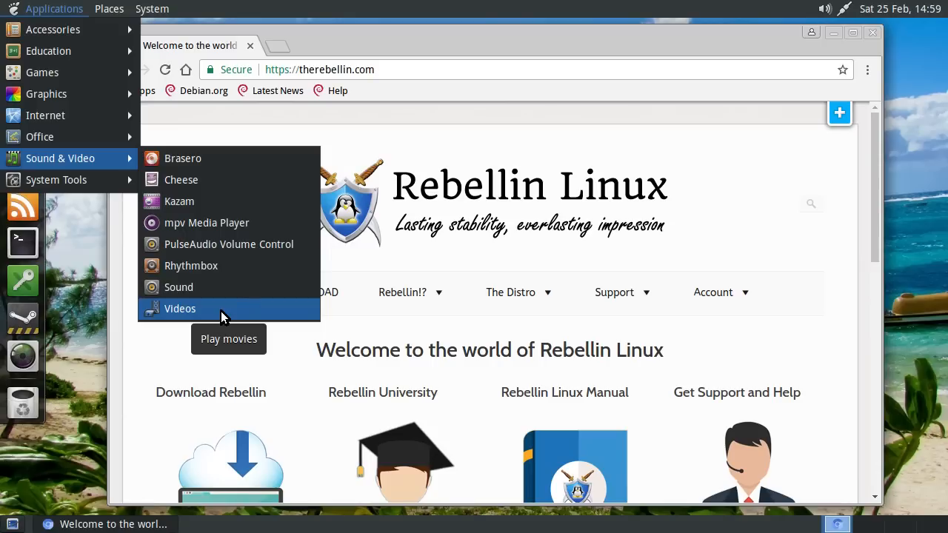
mouse_move(208, 222)
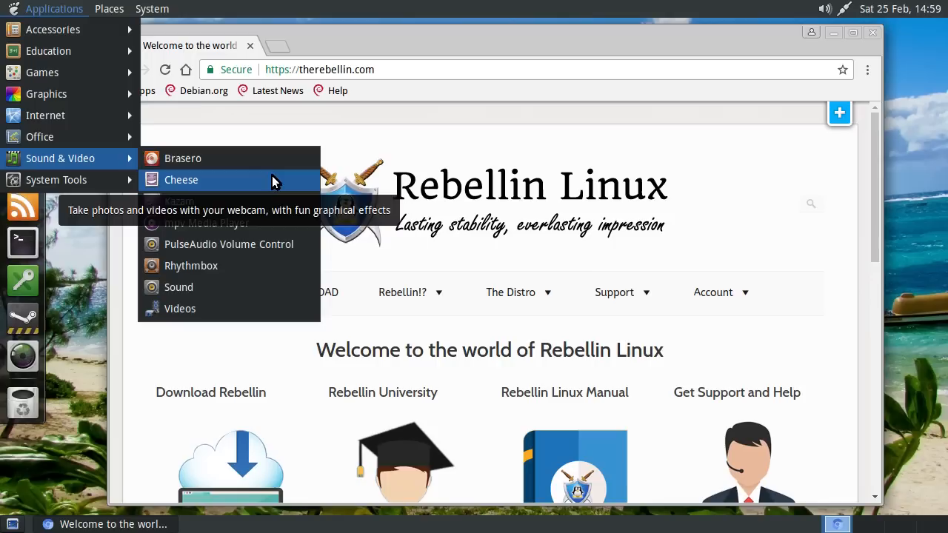
mouse_move(182, 157)
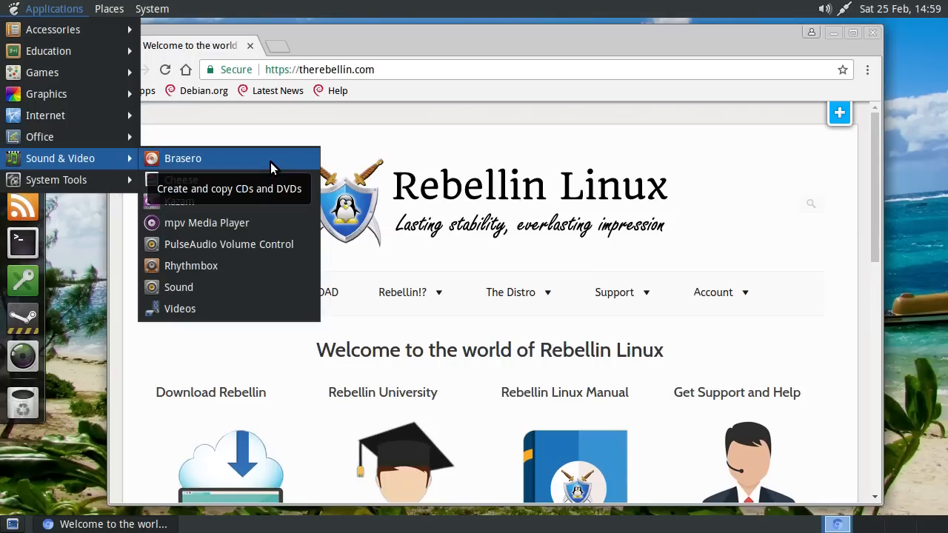
mouse_move(228, 244)
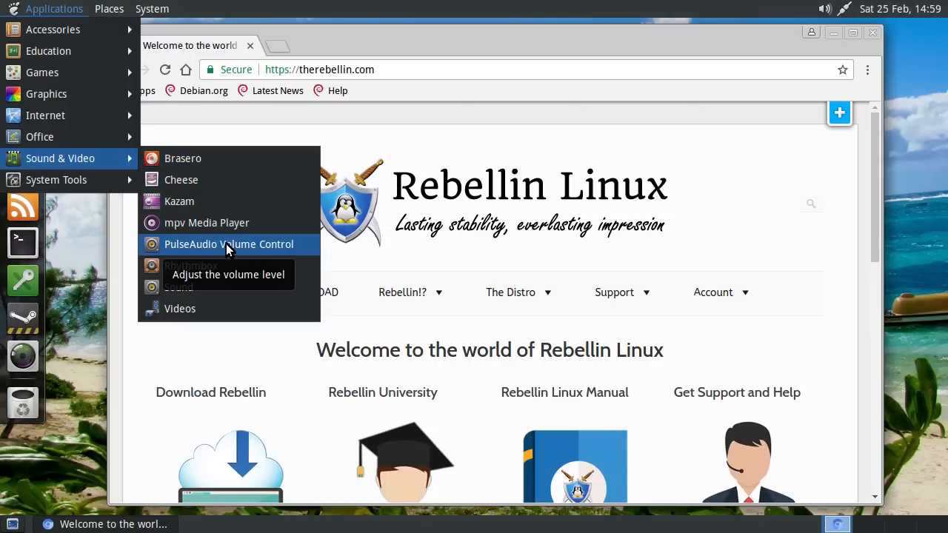
mouse_move(225, 249)
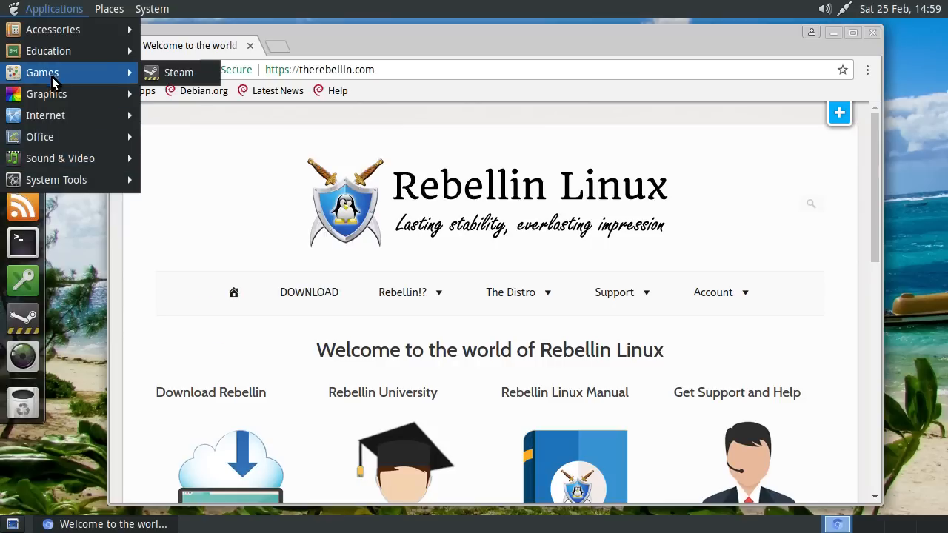
mouse_move(46, 93)
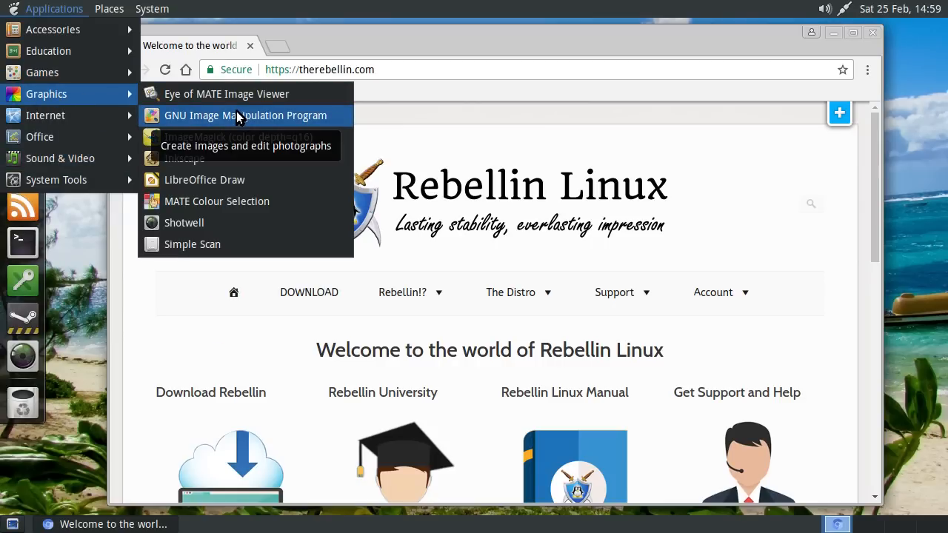
mouse_move(228, 222)
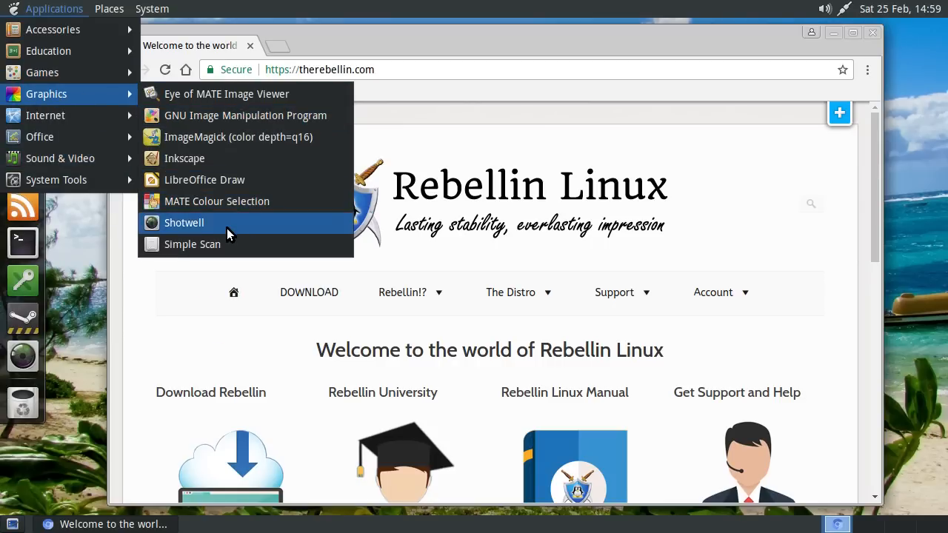
mouse_move(42, 71)
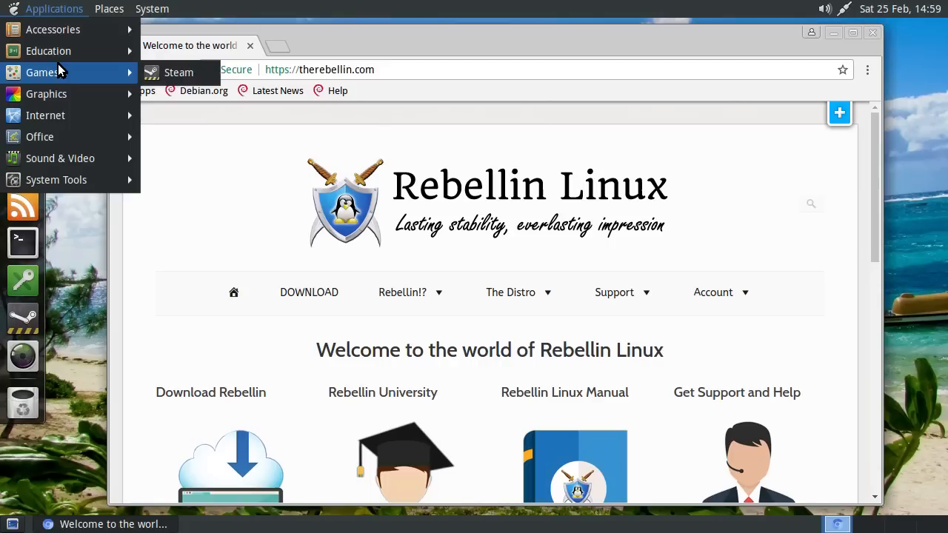
mouse_move(47, 50)
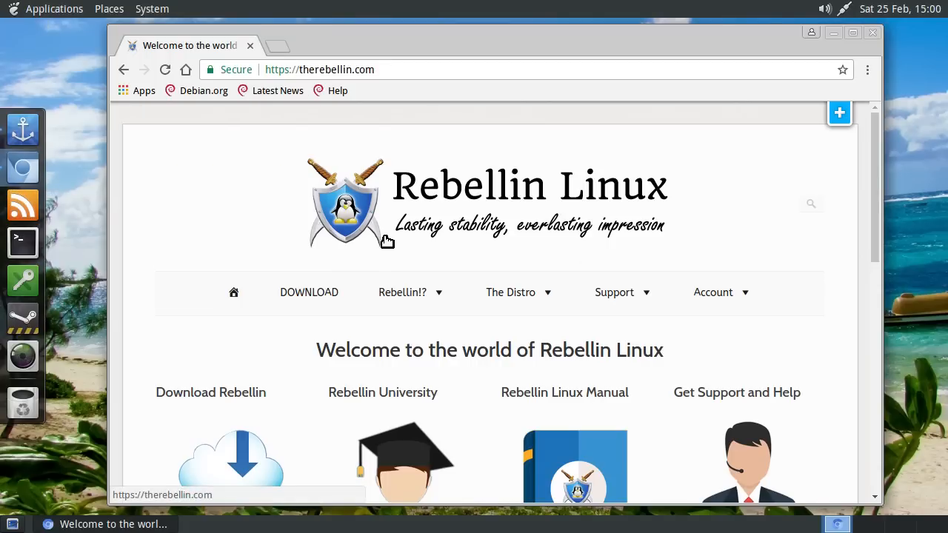
mouse_move(467, 234)
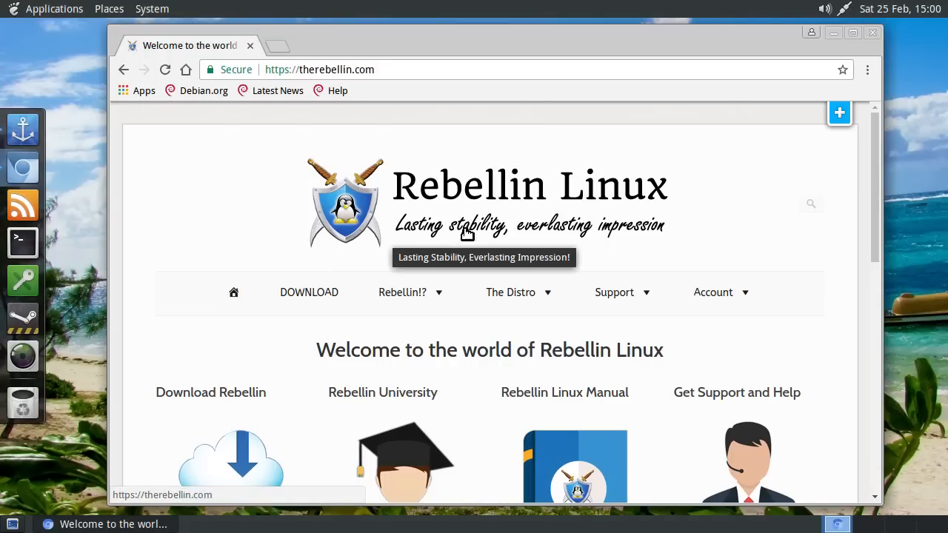
mouse_move(145, 46)
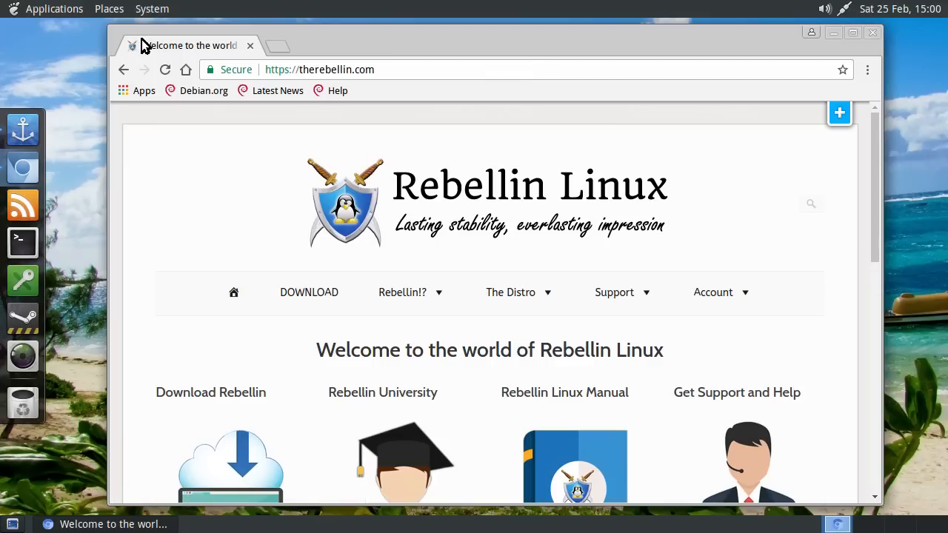
mouse_move(340, 384)
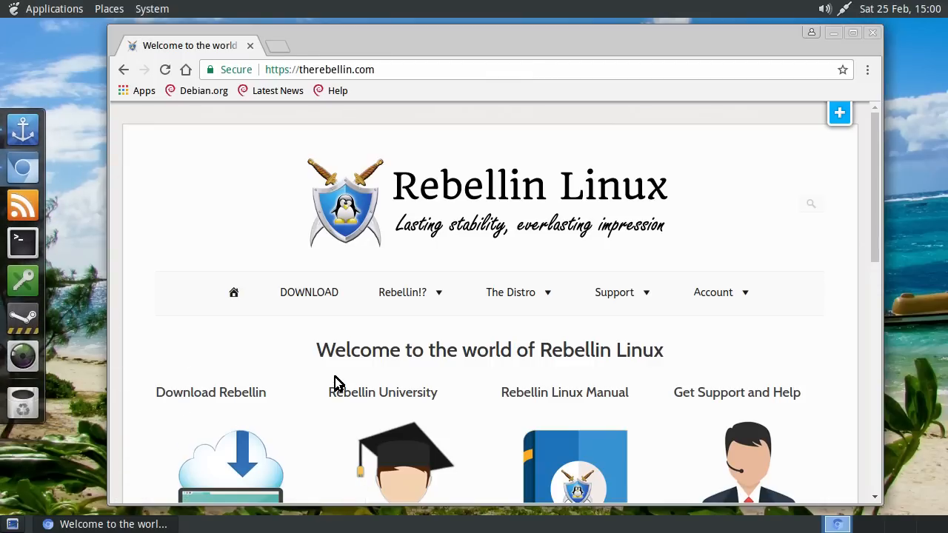
mouse_move(69, 141)
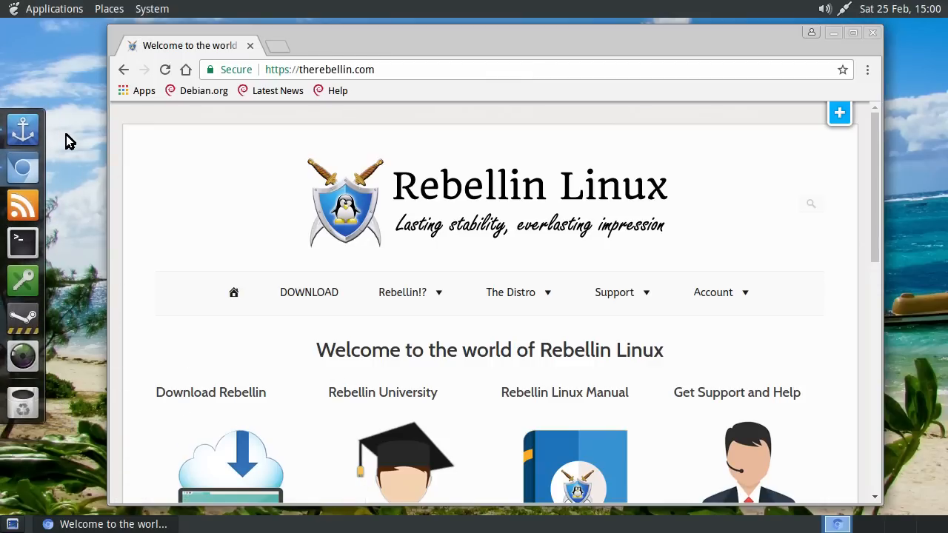
mouse_move(51, 89)
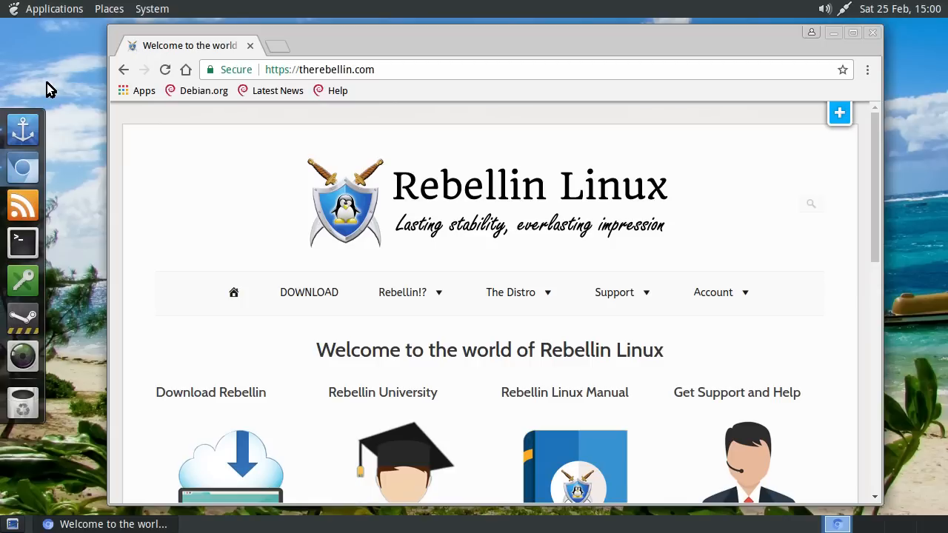
mouse_move(84, 110)
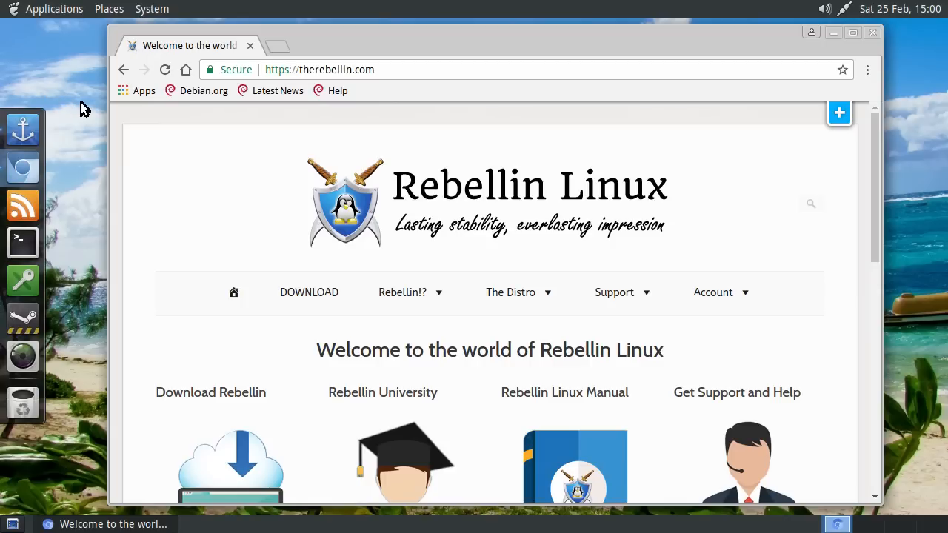
mouse_move(47, 86)
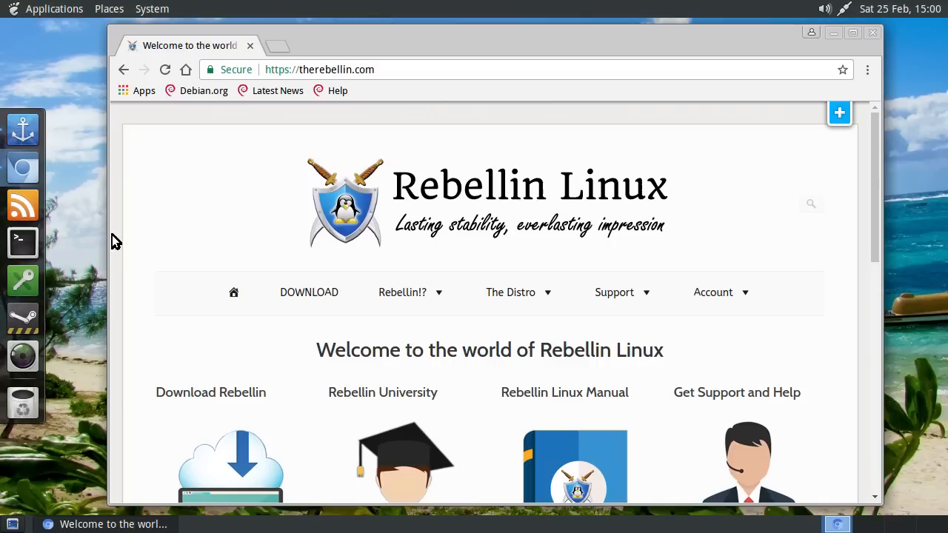
mouse_move(259, 241)
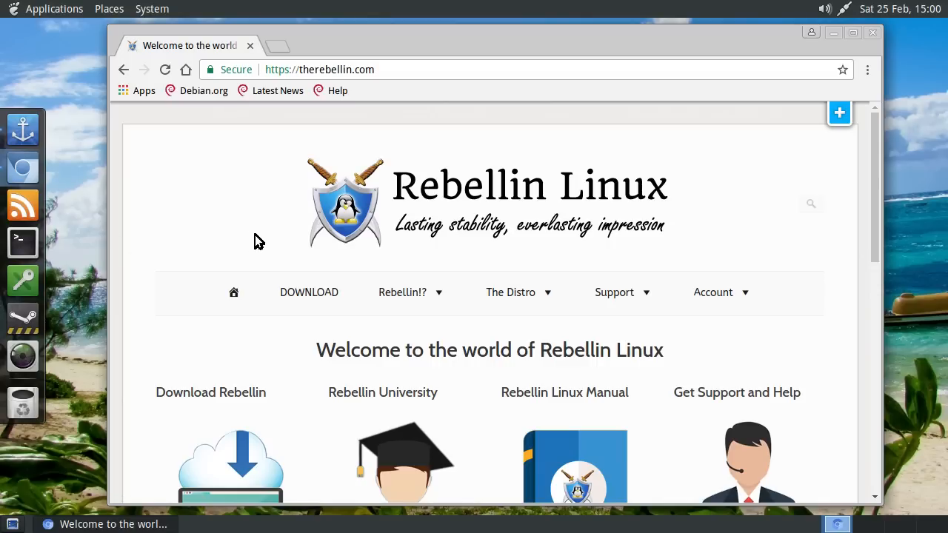
mouse_move(133, 482)
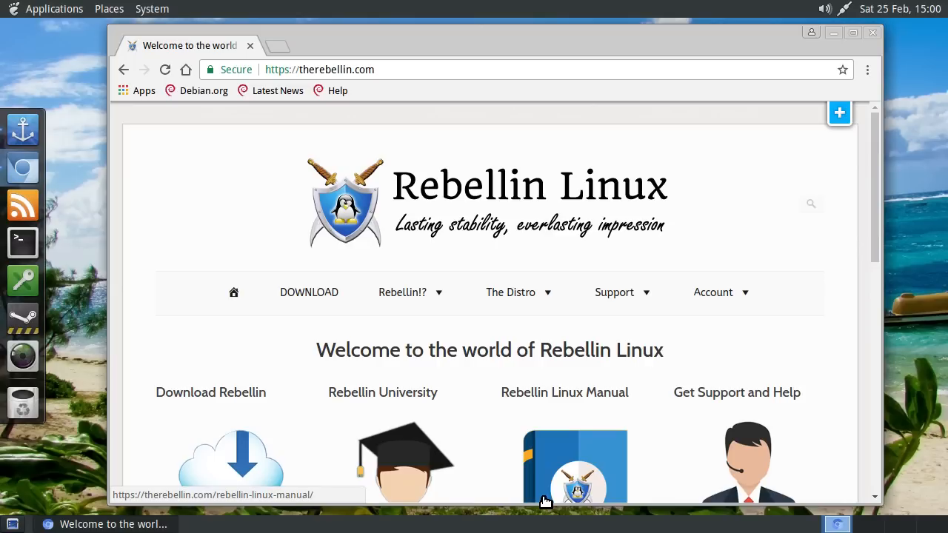
mouse_move(308, 296)
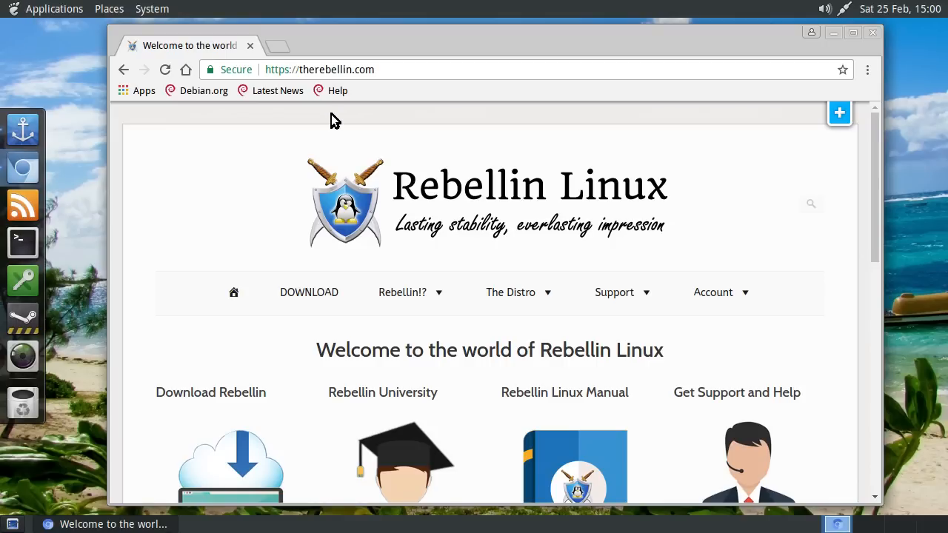
mouse_move(308, 292)
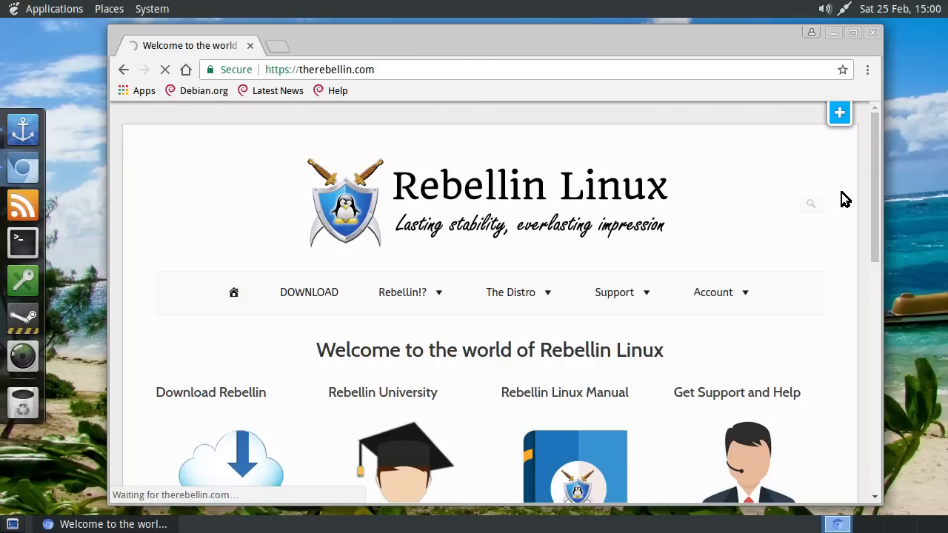
Show the Download Rebellin Linux page and dismiss its maintenance notice.
left_click(308, 291)
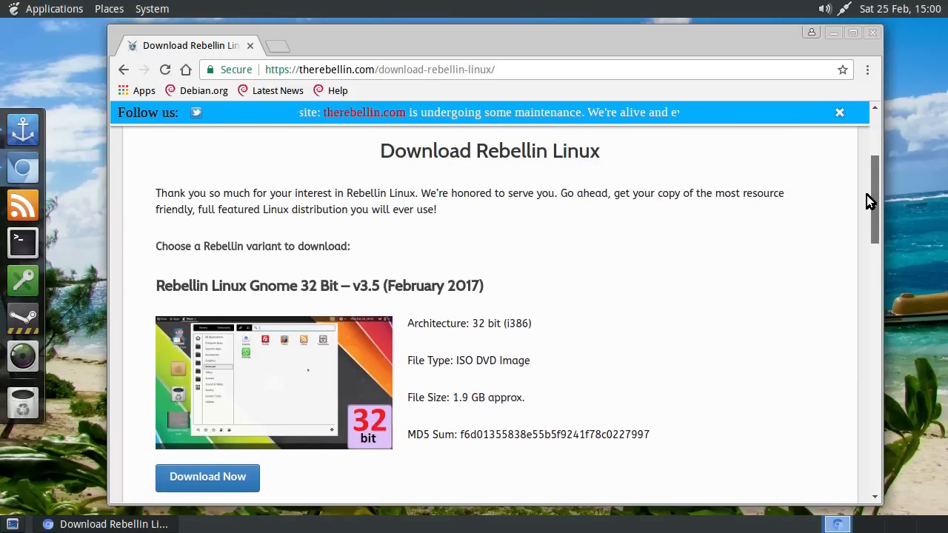
scroll("down", 3)
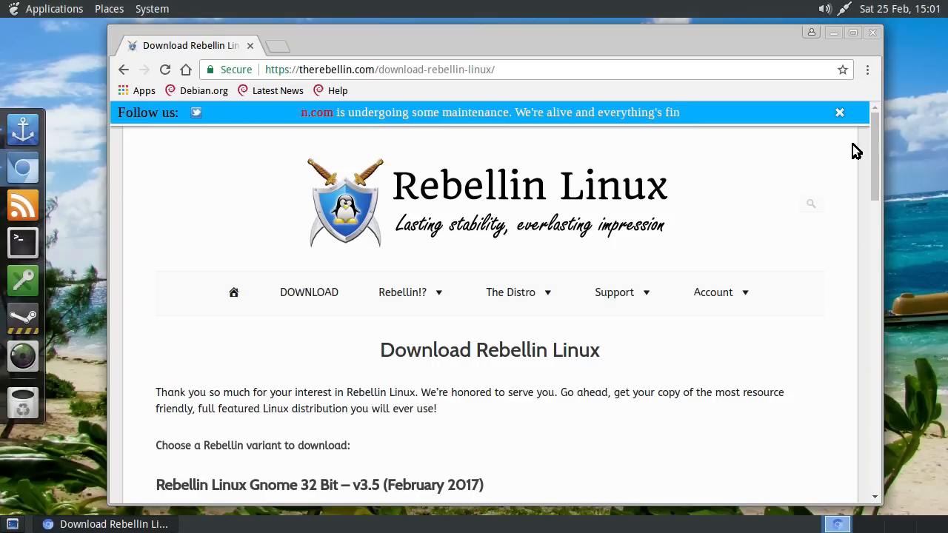
left_click(840, 112)
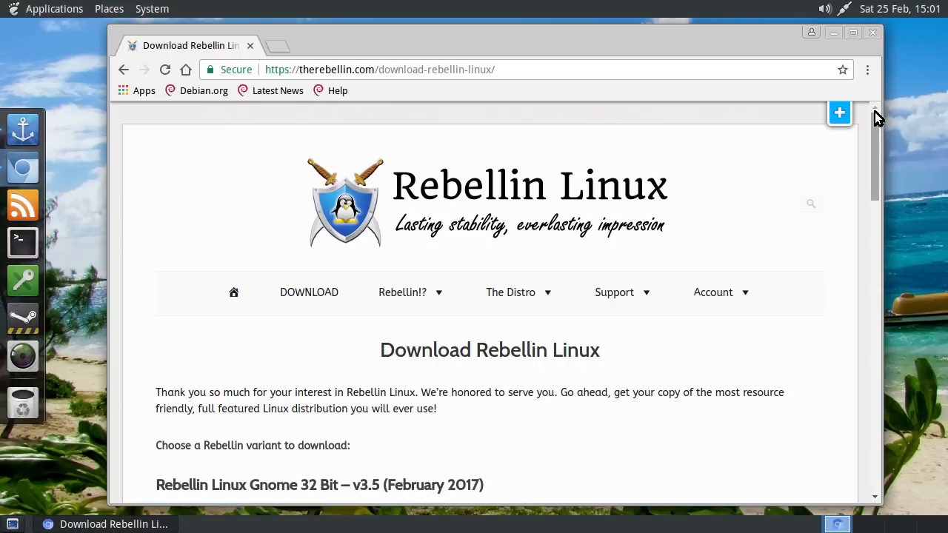
mouse_move(895, 106)
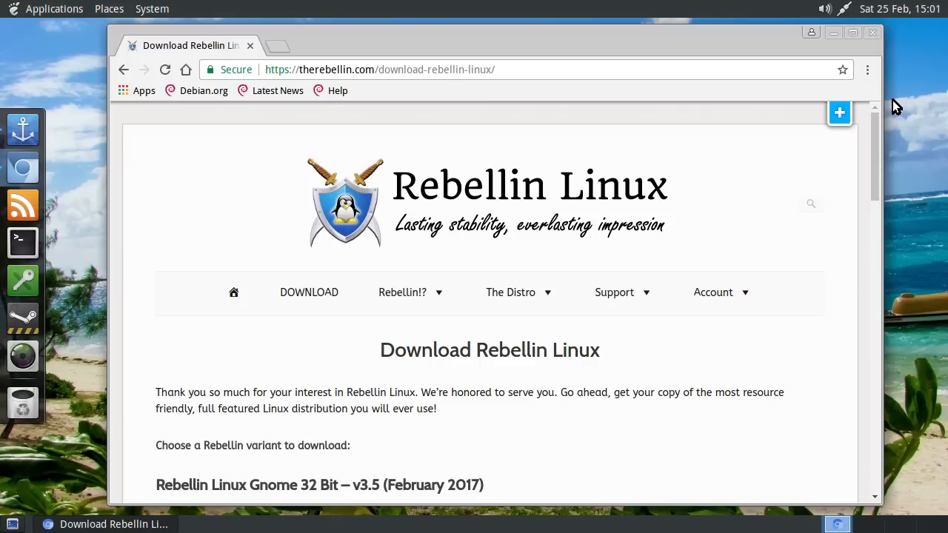
mouse_move(867, 74)
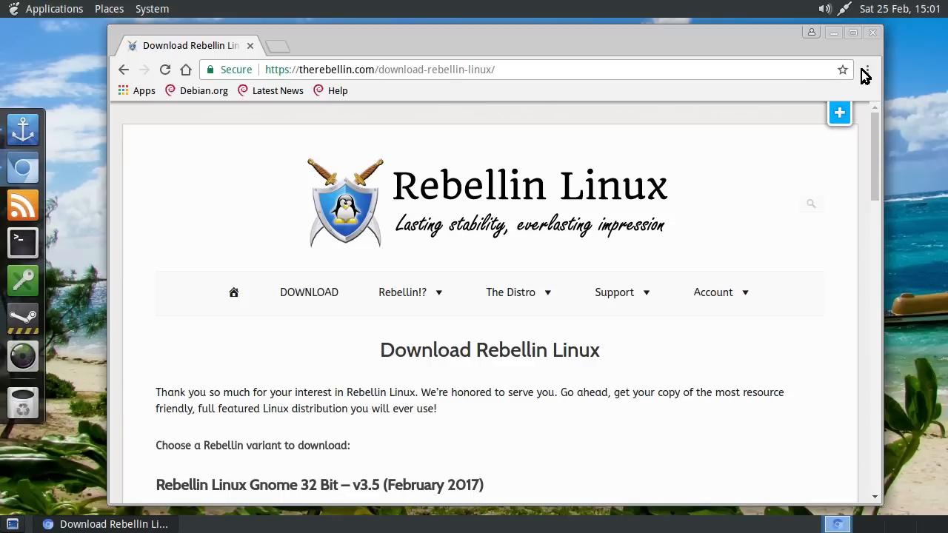
Show Chromium's About page (56.0.2924.76 on Debian 9.0), then launch Firefox and bring up its main menu.
left_click(838, 112)
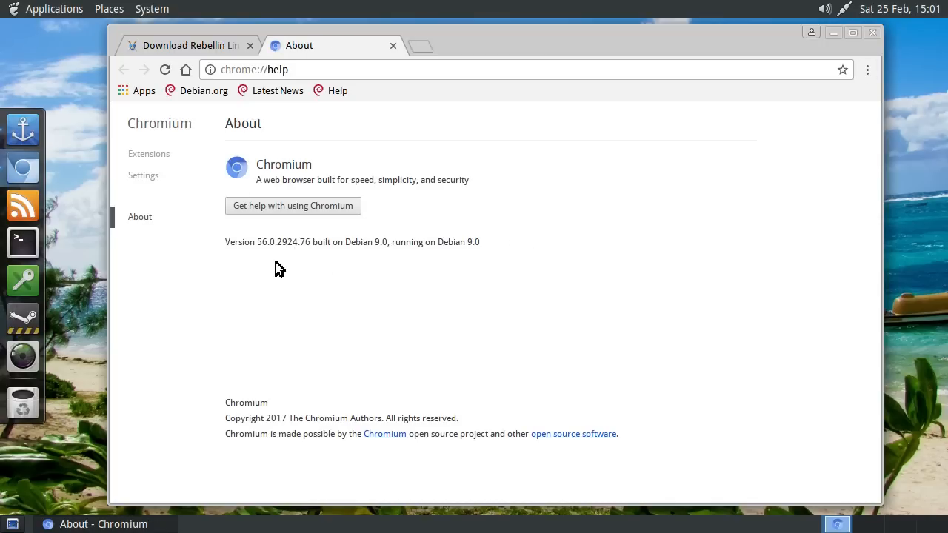
mouse_move(287, 252)
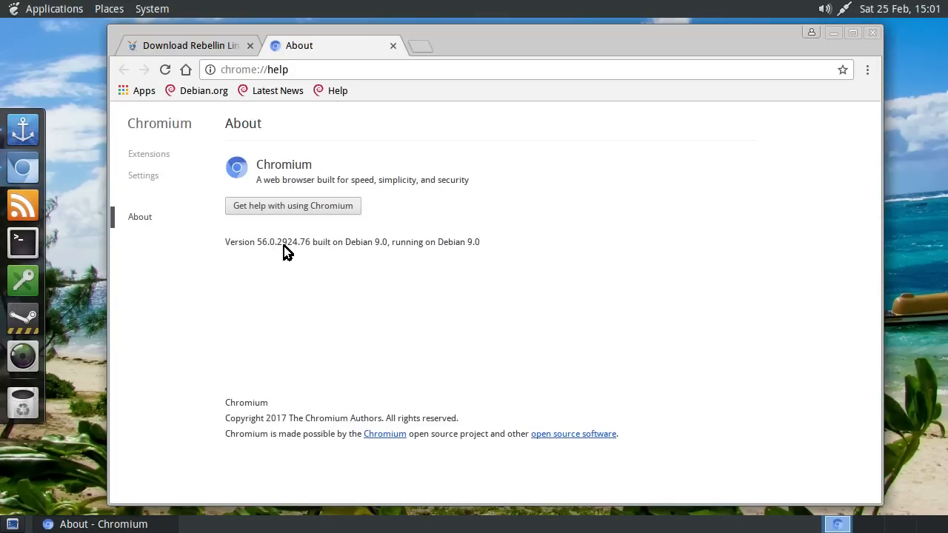
left_click(53, 9)
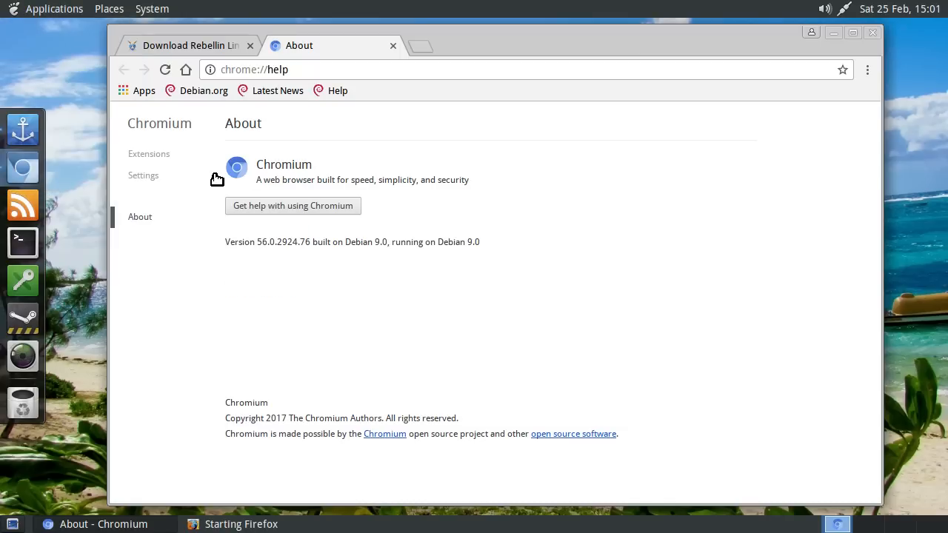
mouse_move(417, 183)
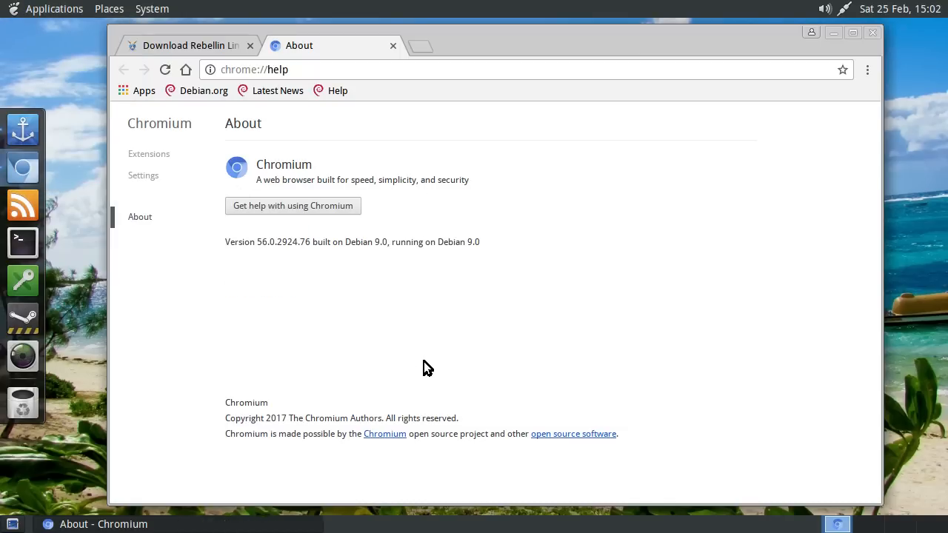
left_click(799, 74)
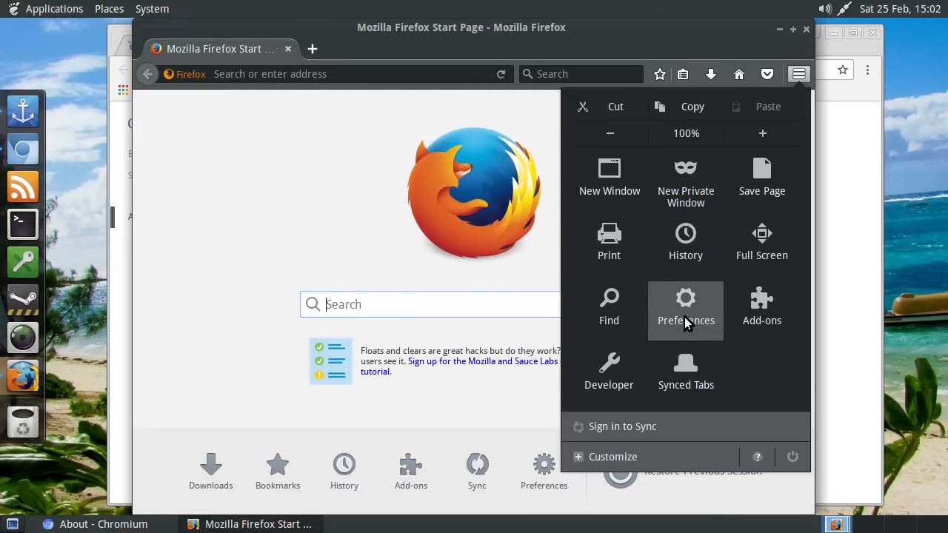
mouse_move(756, 456)
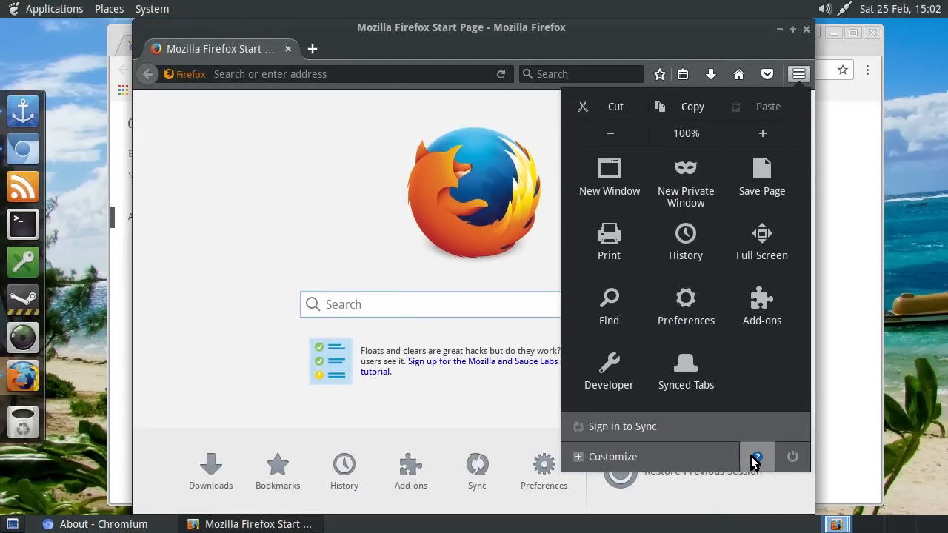
Show the About Mozilla Firefox window reporting version 51.0.1 (32-bit), then close Firefox.
left_click(755, 456)
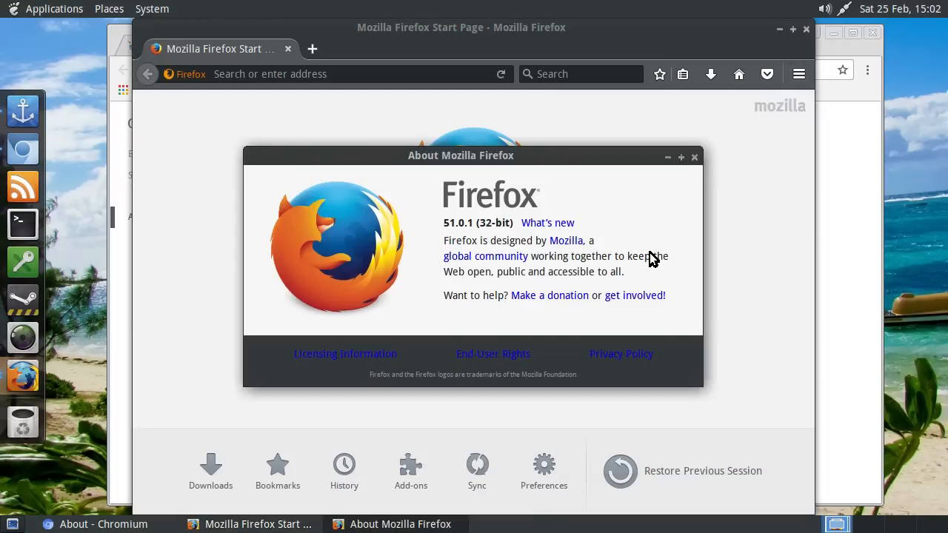
mouse_move(581, 225)
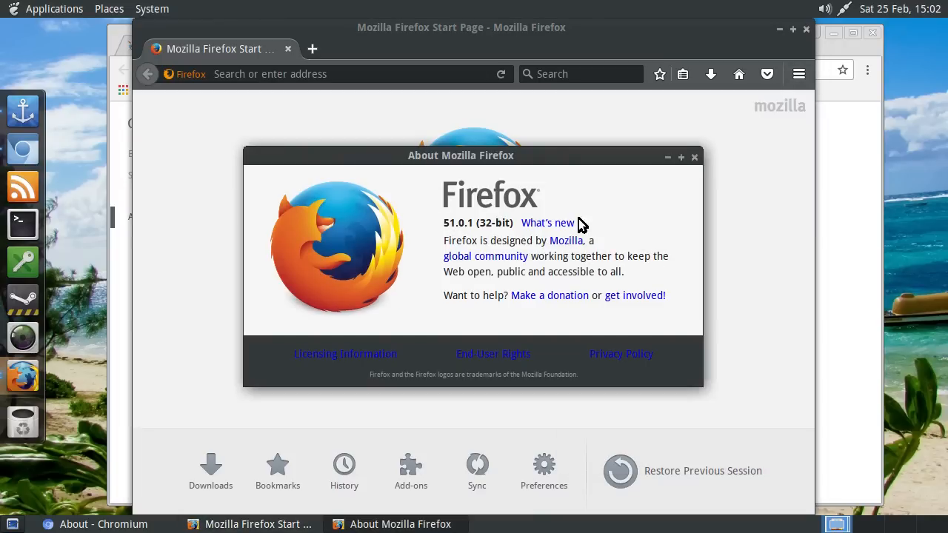
left_click(695, 157)
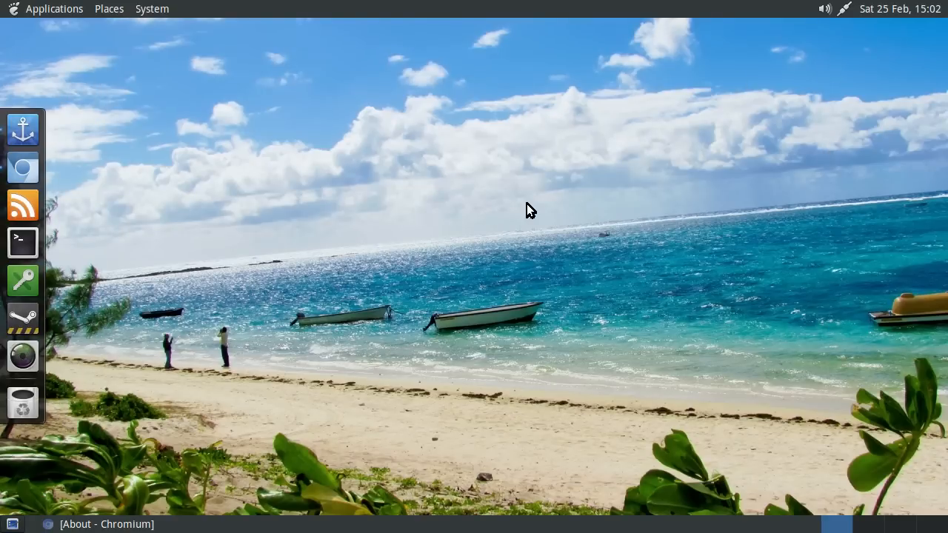
mouse_move(592, 206)
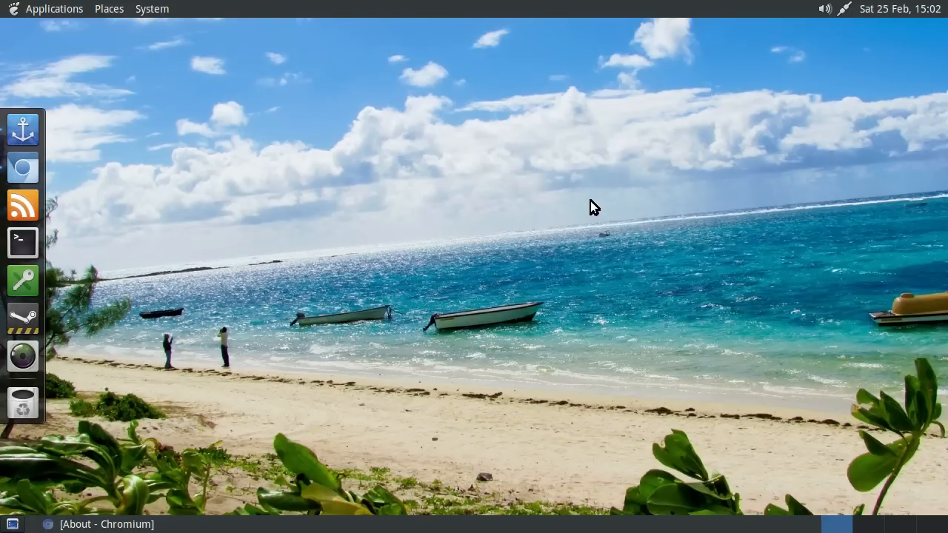
mouse_move(628, 213)
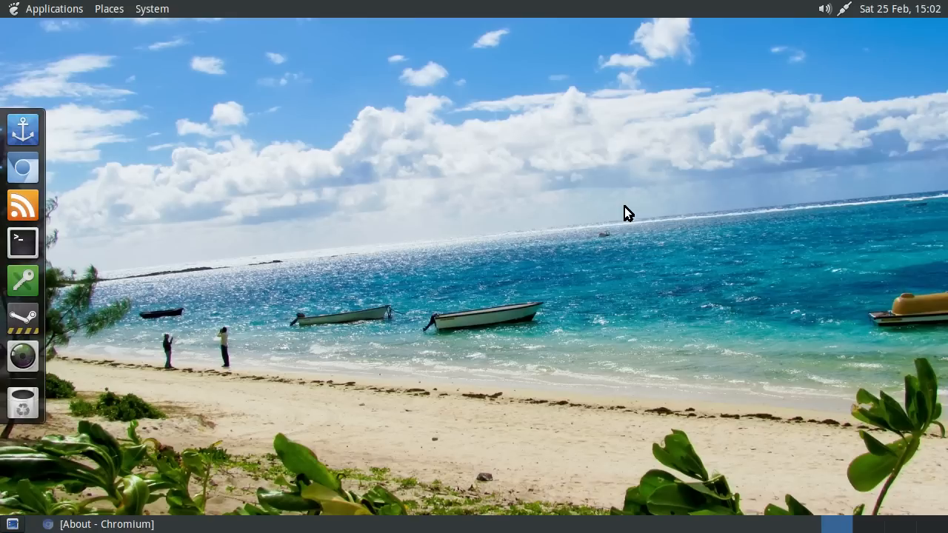
mouse_move(625, 215)
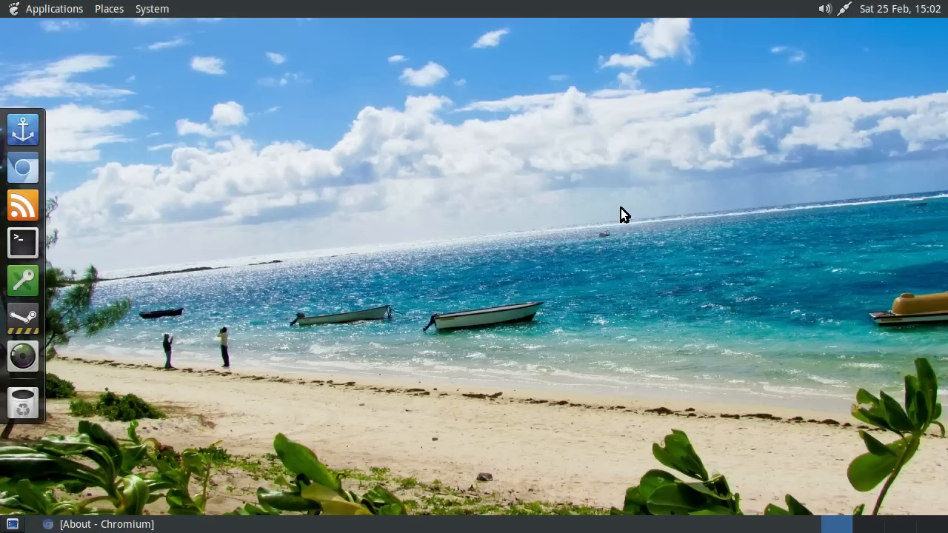
mouse_move(400, 164)
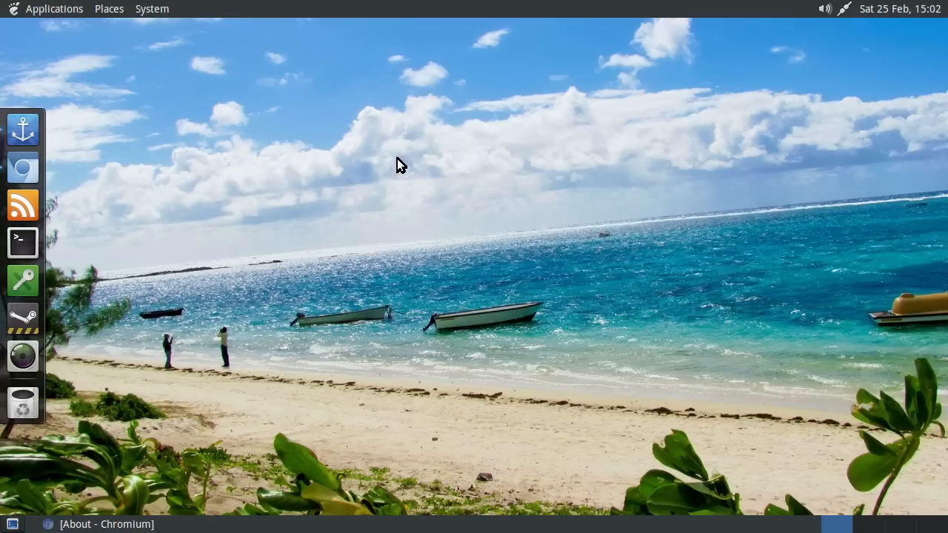
mouse_move(432, 175)
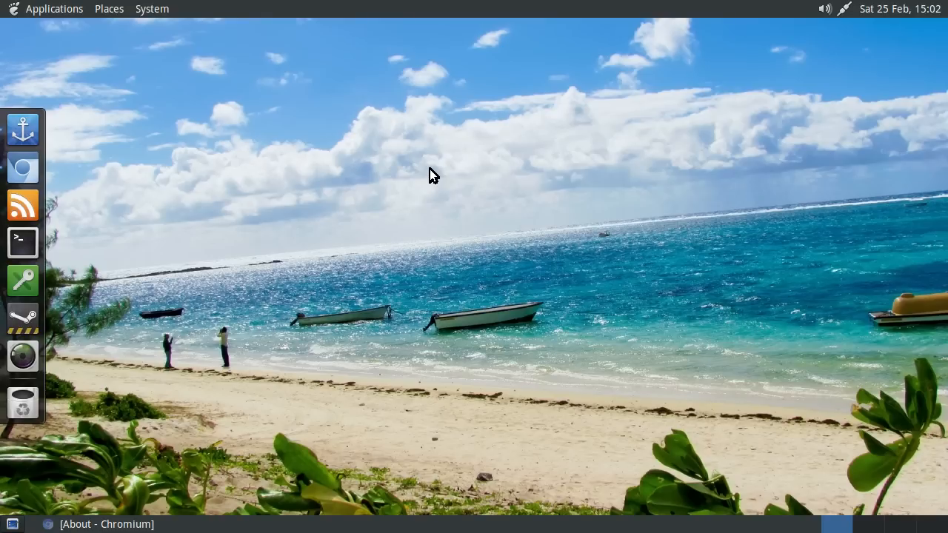
mouse_move(132, 524)
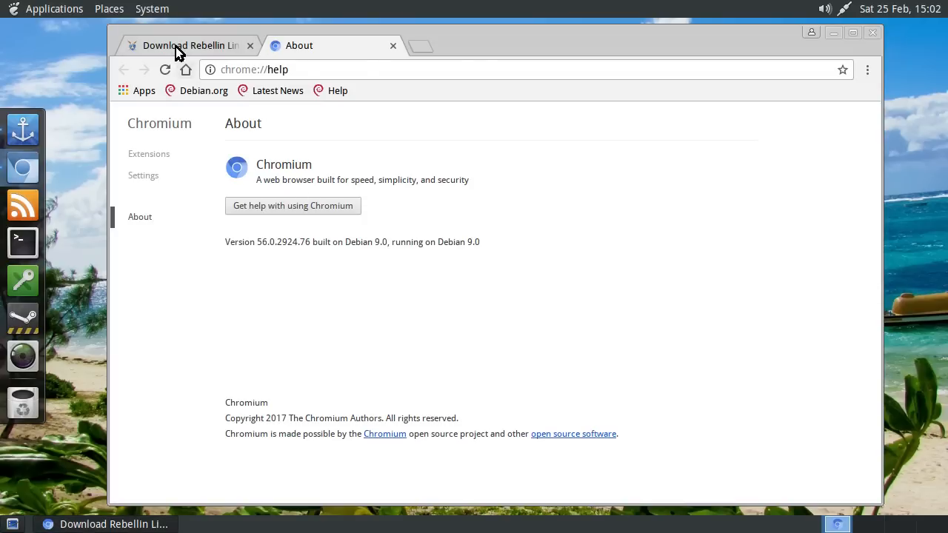
View the Rebellin Linux Contact Us support form, then minimize Chromium to the desktop.
left_click(190, 44)
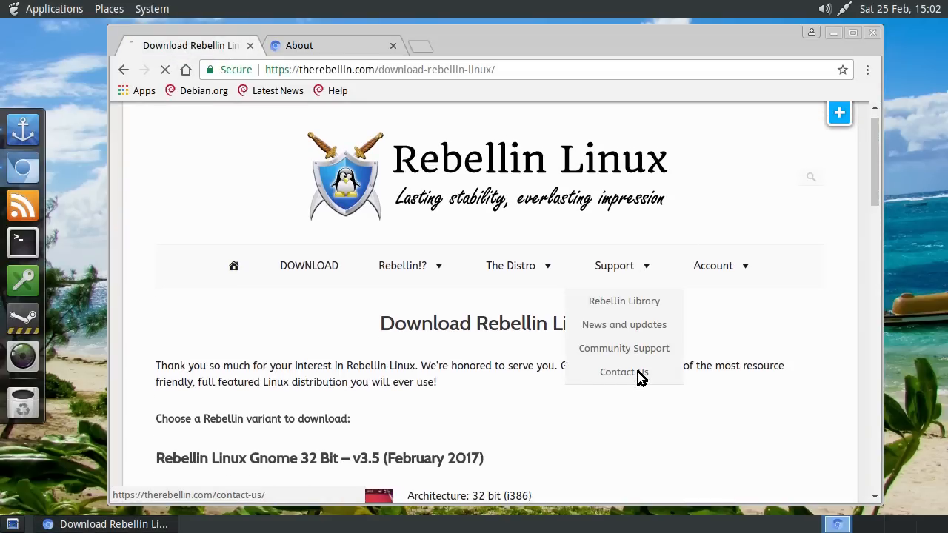
left_click(622, 371)
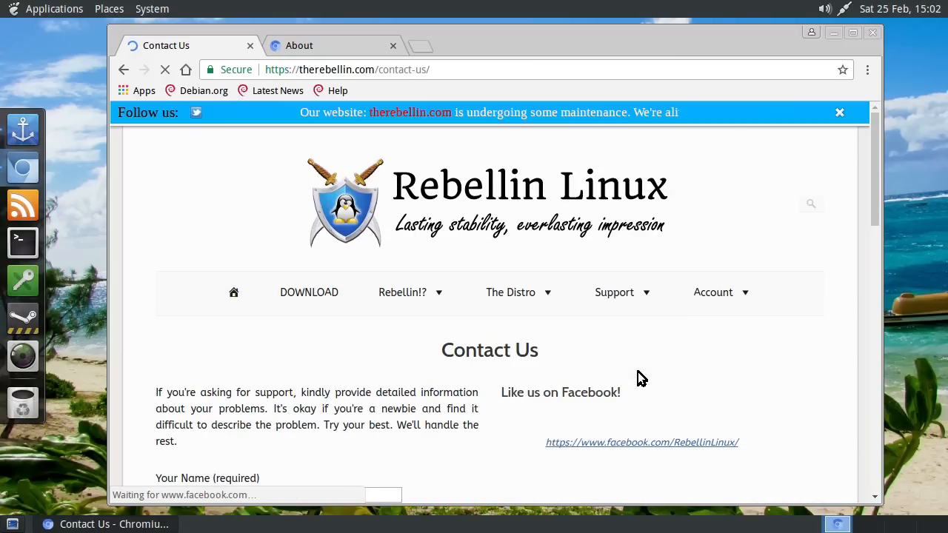
scroll("down", 3)
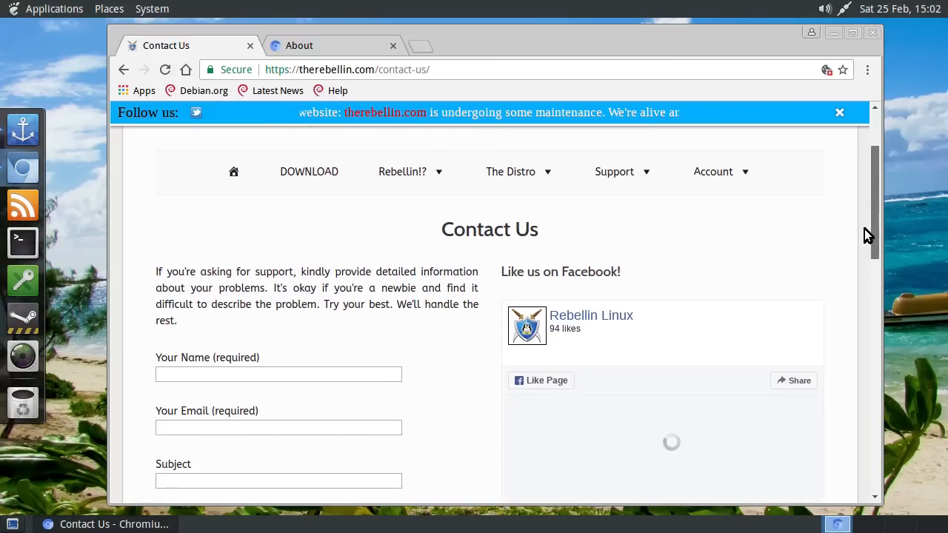
scroll("down", 3)
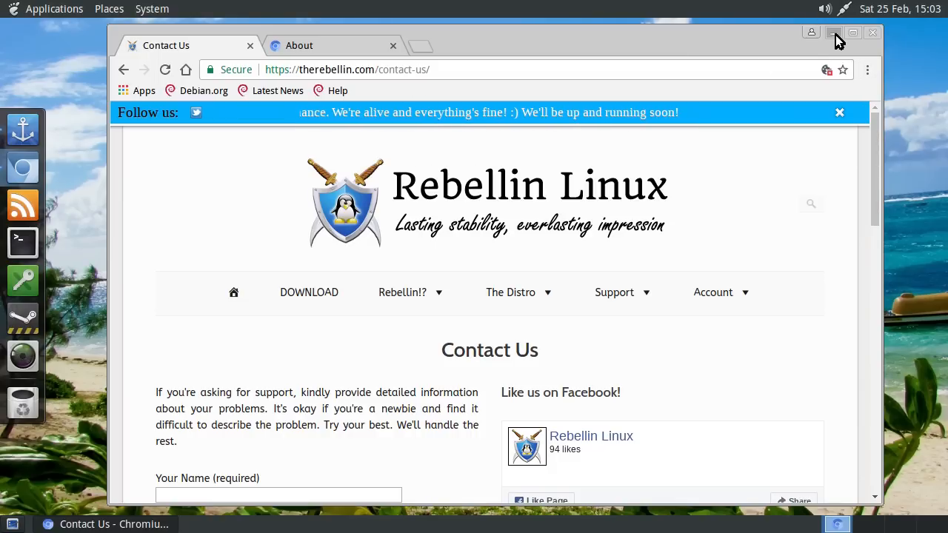
left_click(835, 33)
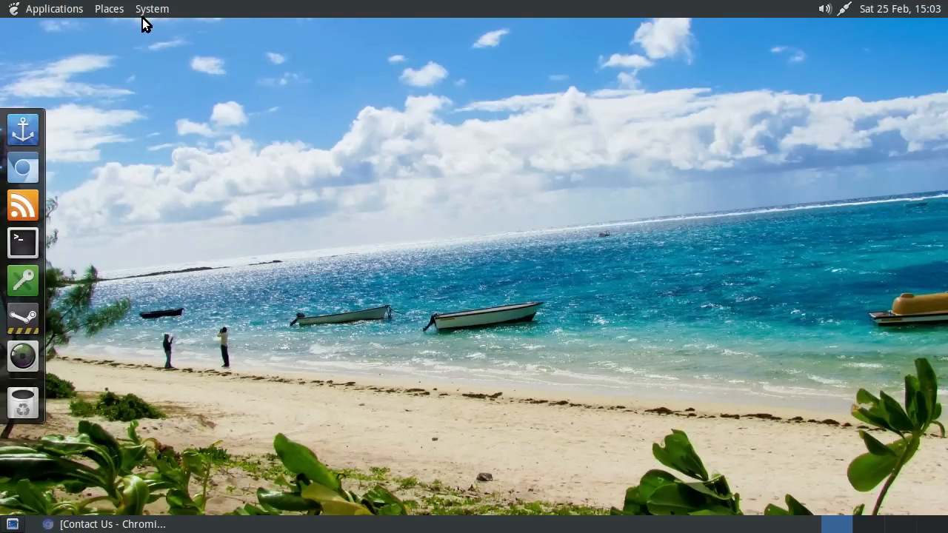
Launch Appearance Preferences from the System menu, showing the Theme tab.
left_click(151, 9)
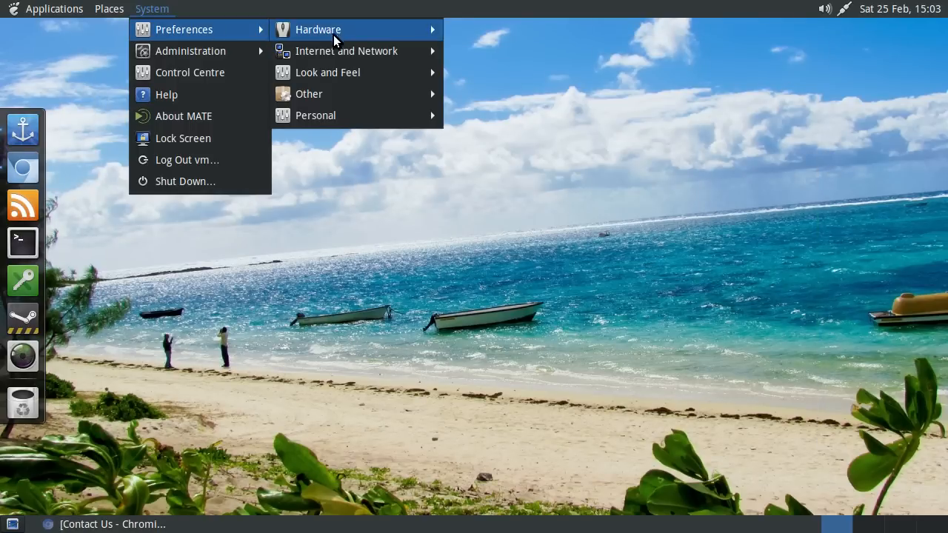
mouse_move(327, 71)
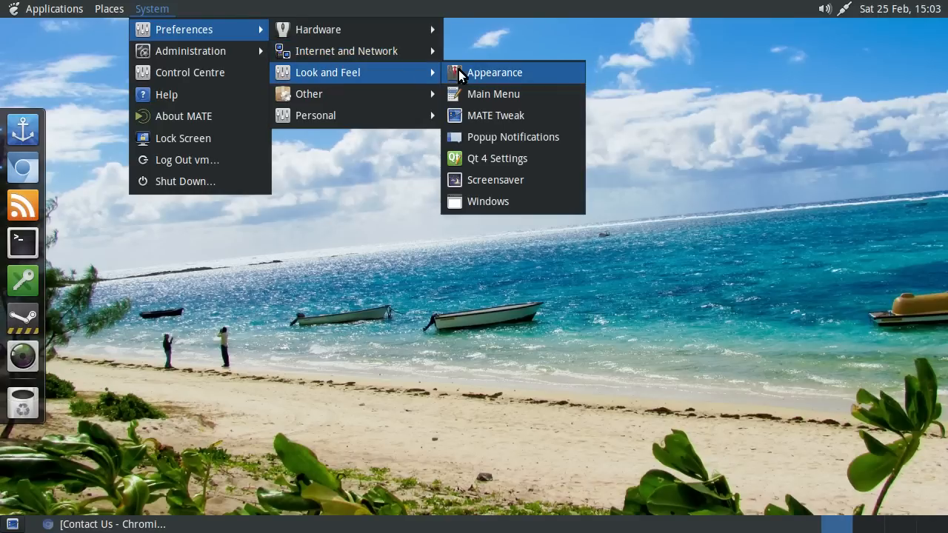
left_click(495, 71)
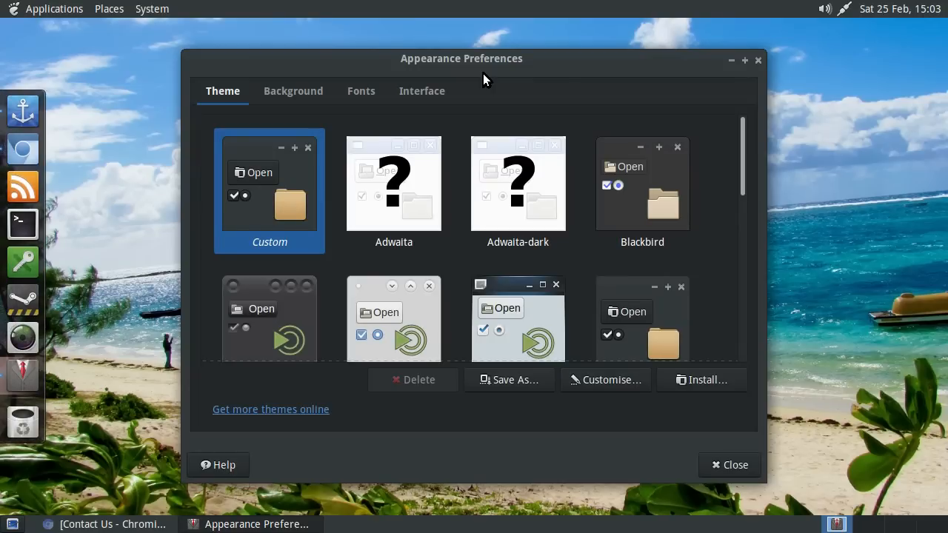
mouse_move(500, 81)
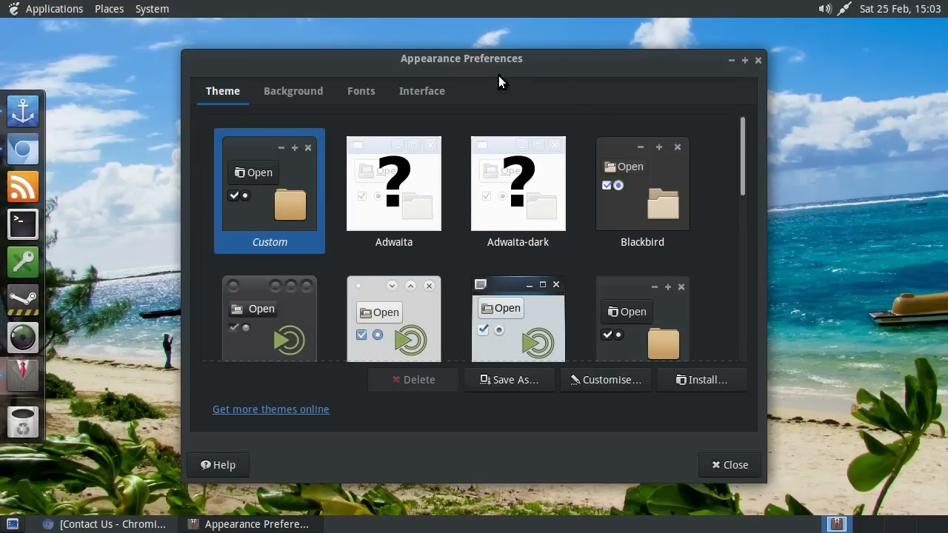
mouse_move(367, 147)
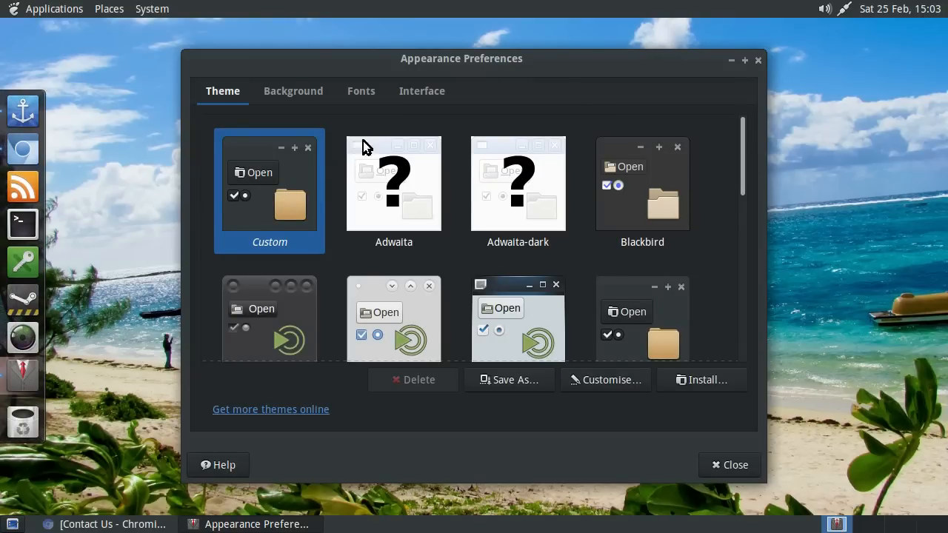
Scroll through the full theme list, then switch to the Background wallpapers.
scroll("down", 3)
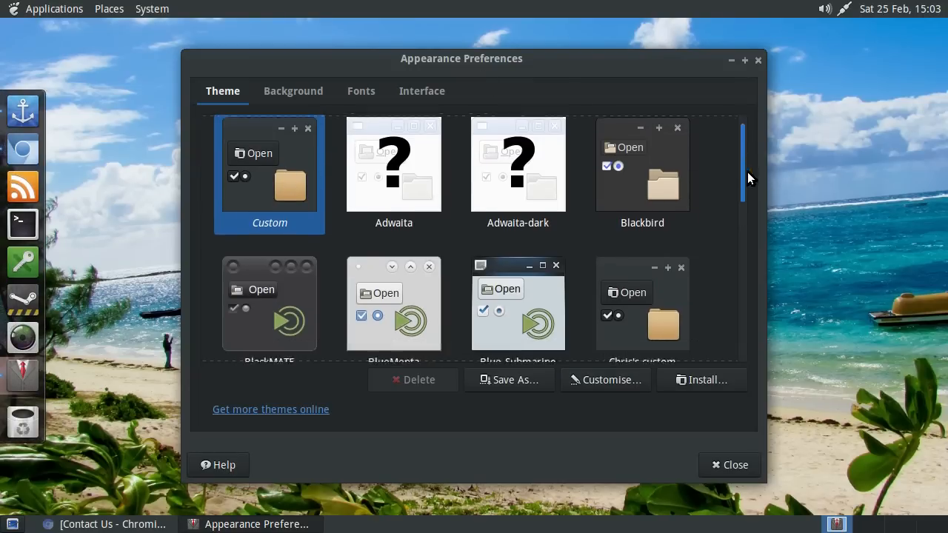
scroll("down", 3)
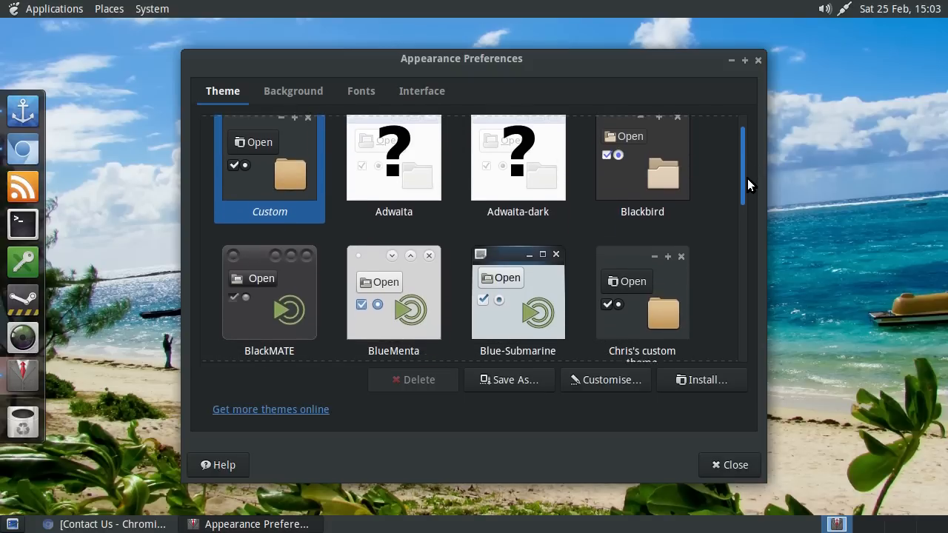
scroll("down", 3)
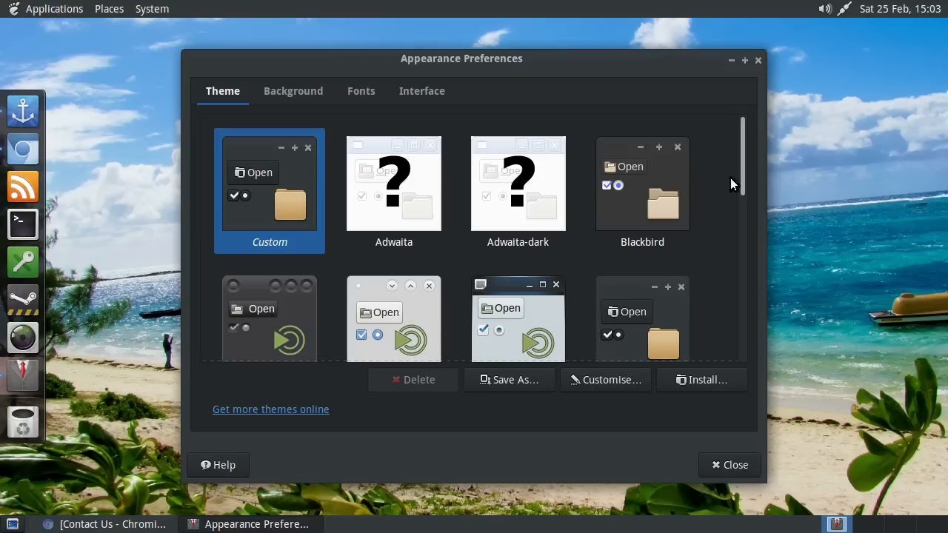
scroll("down", 3)
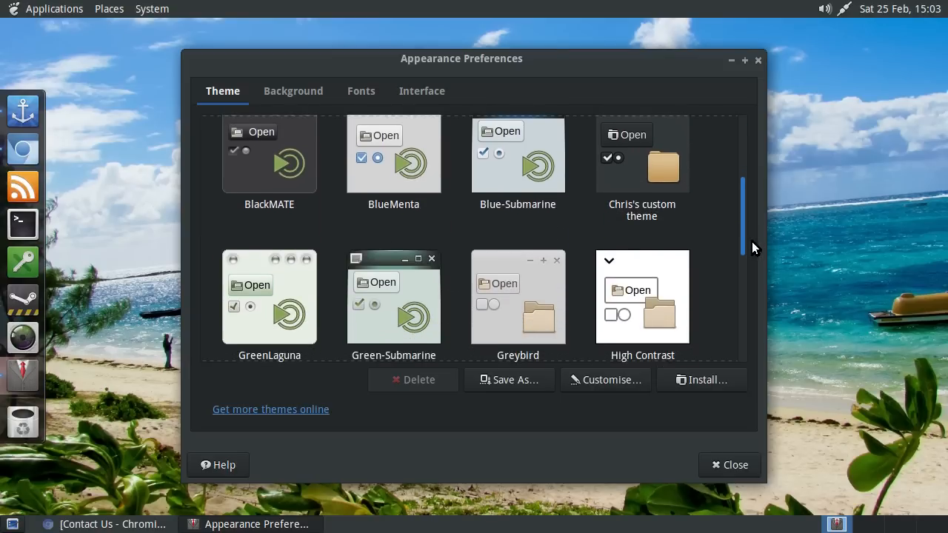
scroll("down", 3)
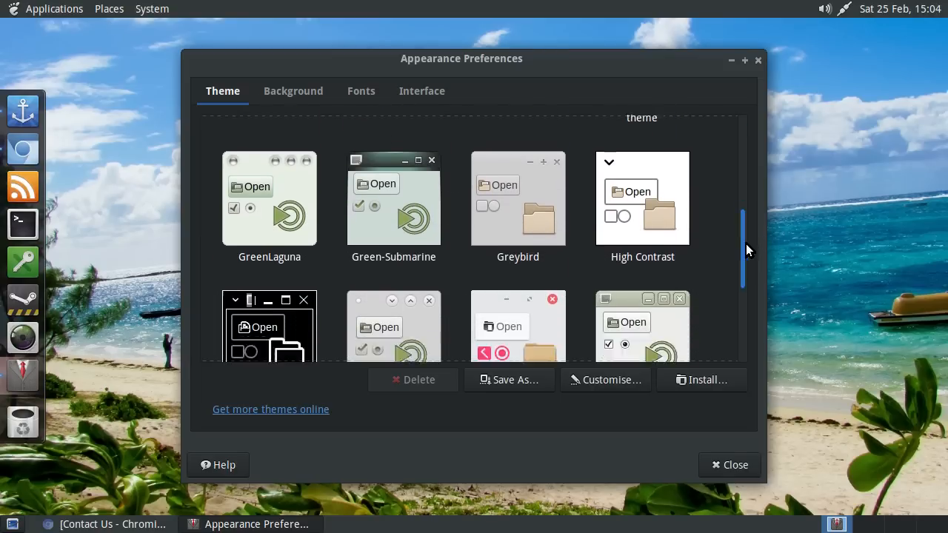
scroll("down", 3)
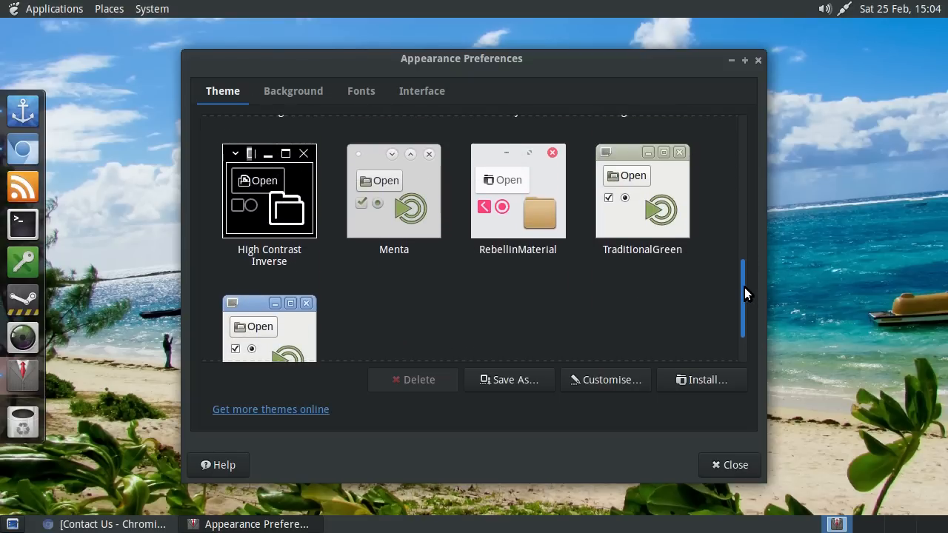
mouse_move(506, 206)
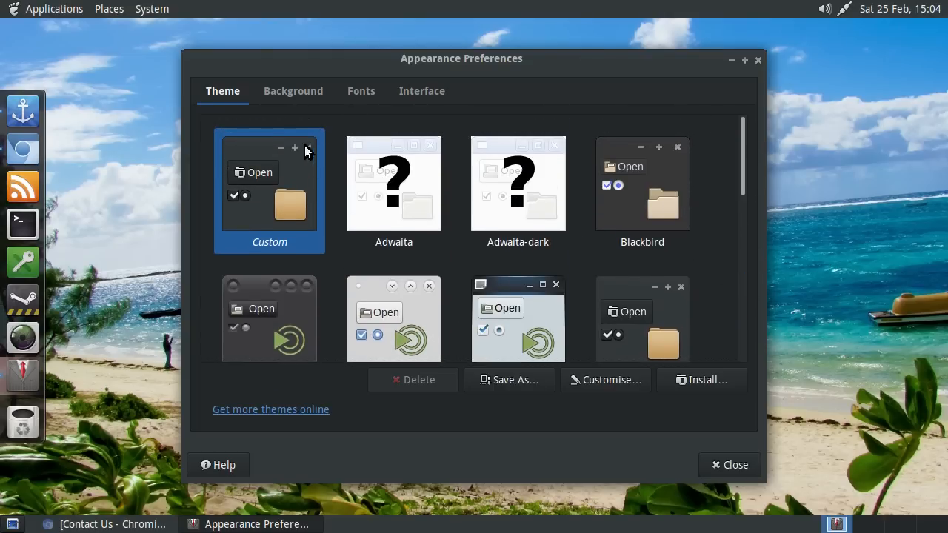
left_click(293, 91)
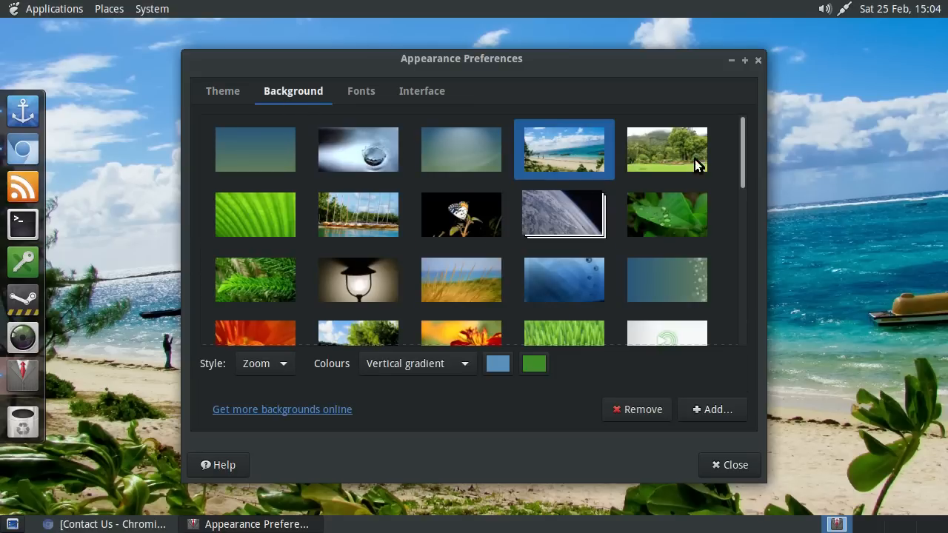
Look over the background wallpapers and move to the Fonts settings.
scroll("down", 3)
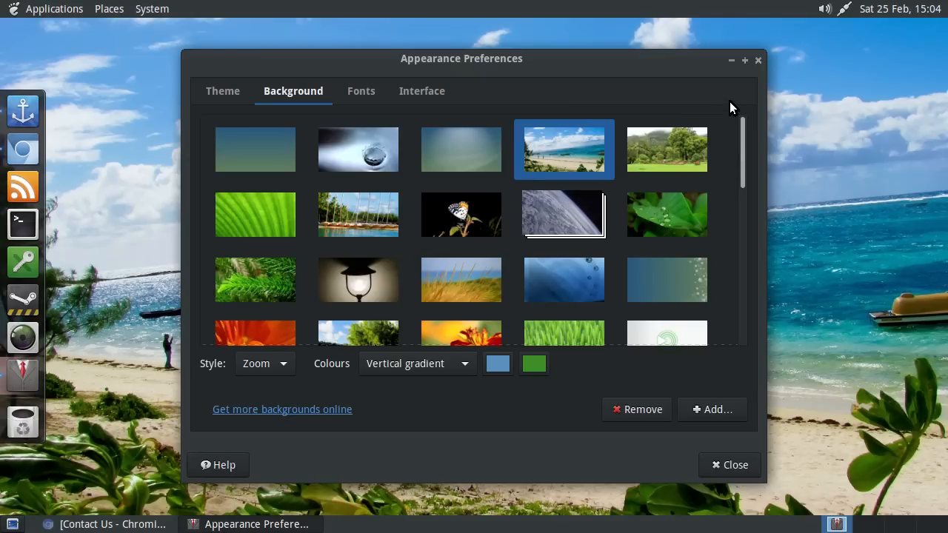
mouse_move(761, 317)
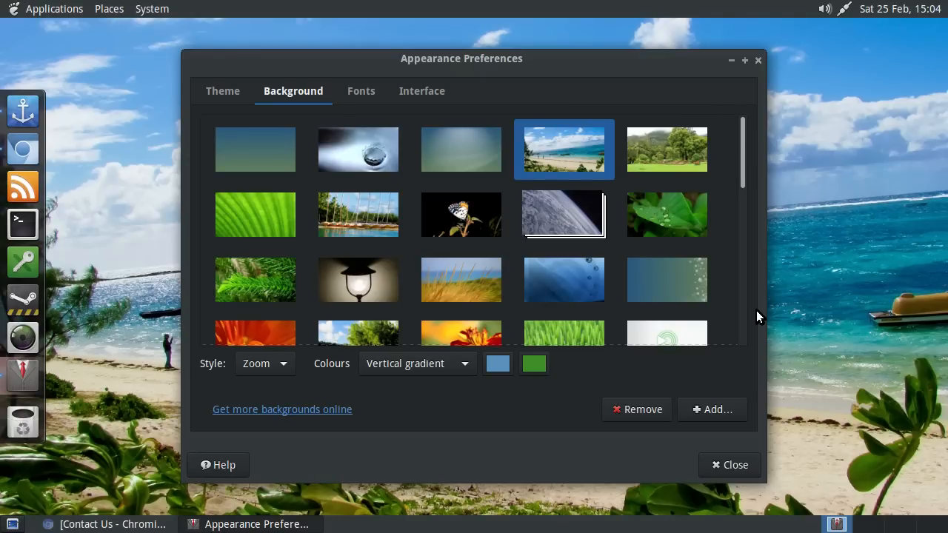
mouse_move(763, 335)
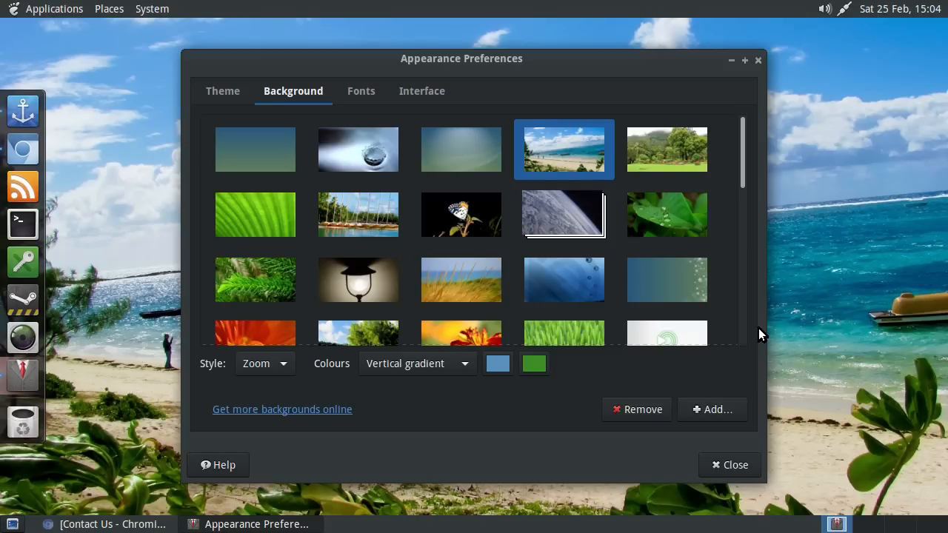
mouse_move(740, 314)
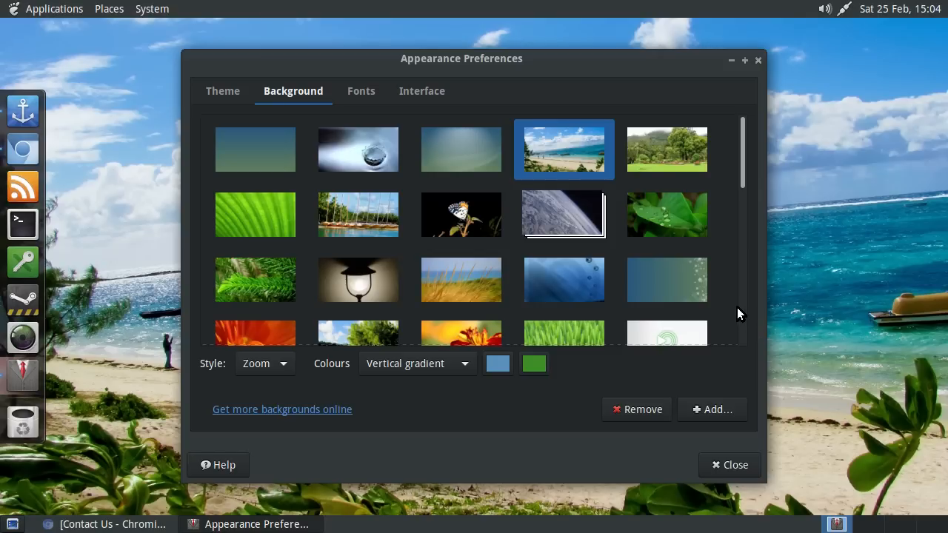
mouse_move(539, 136)
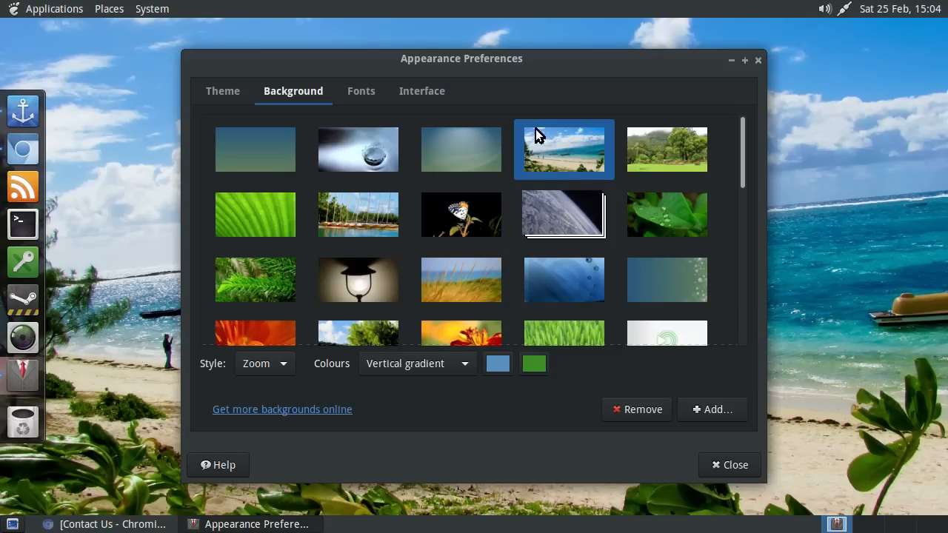
left_click(361, 90)
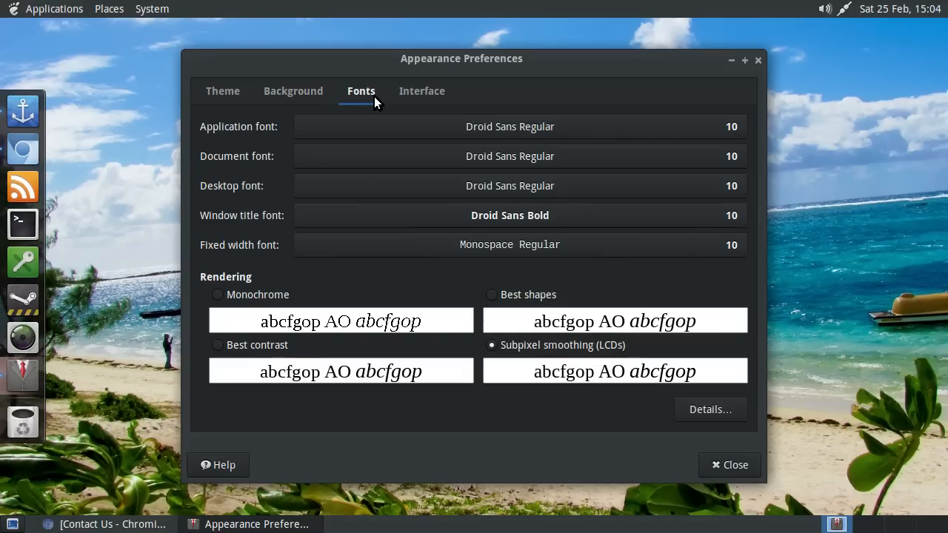
mouse_move(615, 139)
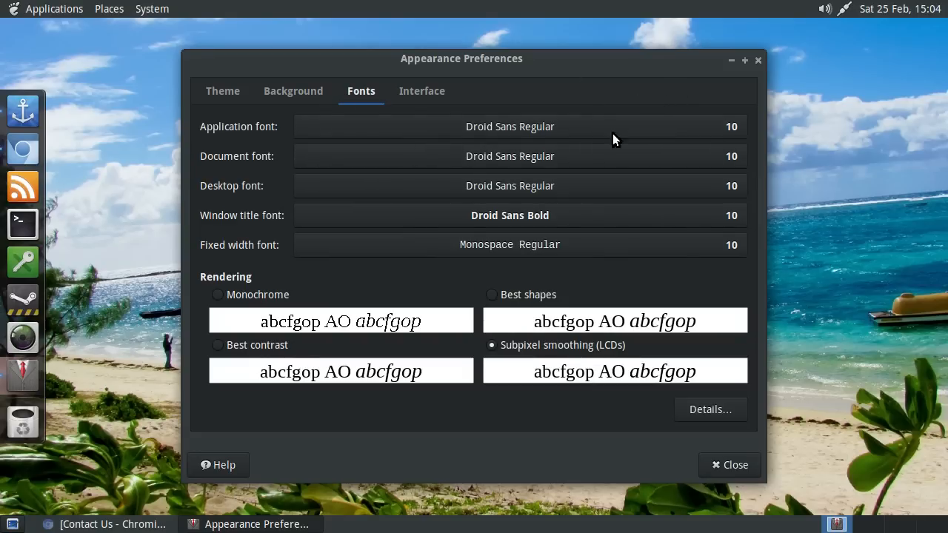
mouse_move(272, 147)
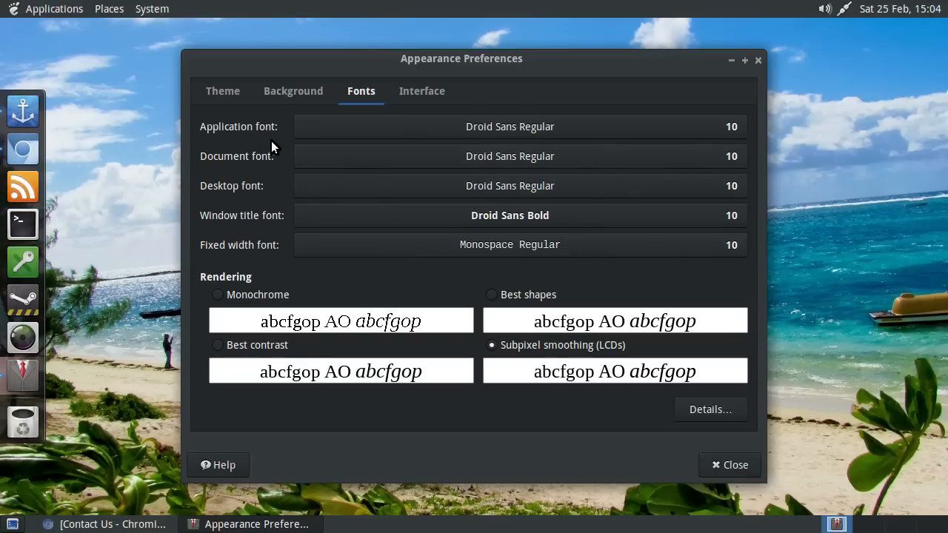
Close Appearance Preferences, leaving the desktop showing.
left_click(222, 90)
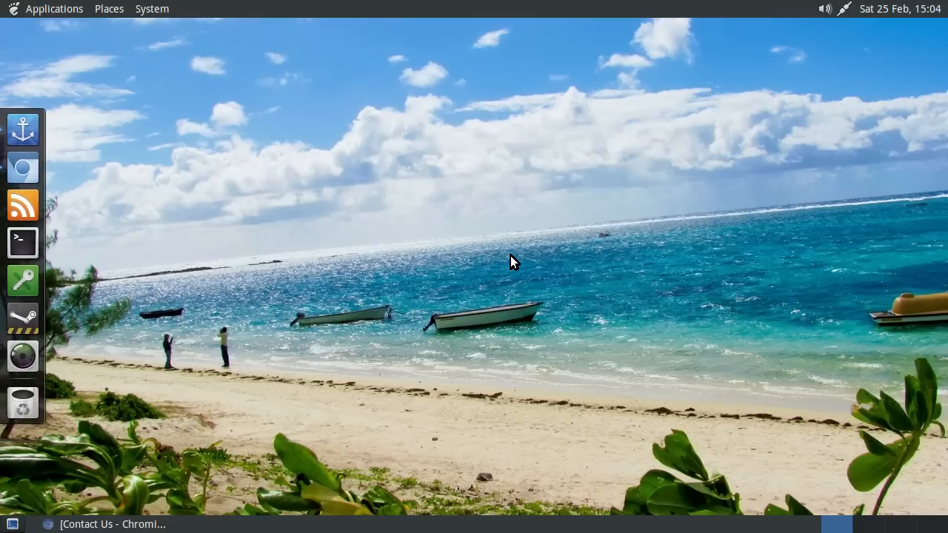
left_click(109, 8)
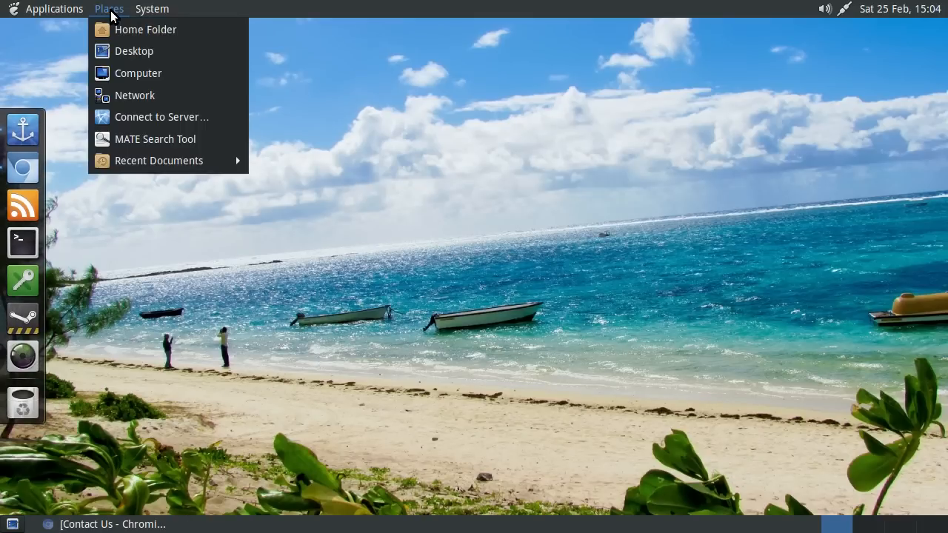
left_click(153, 9)
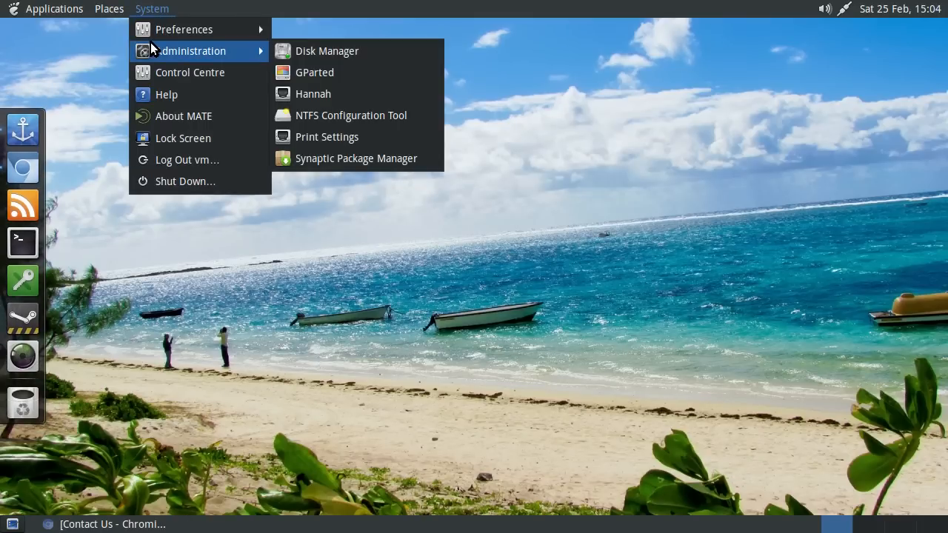
left_click(363, 211)
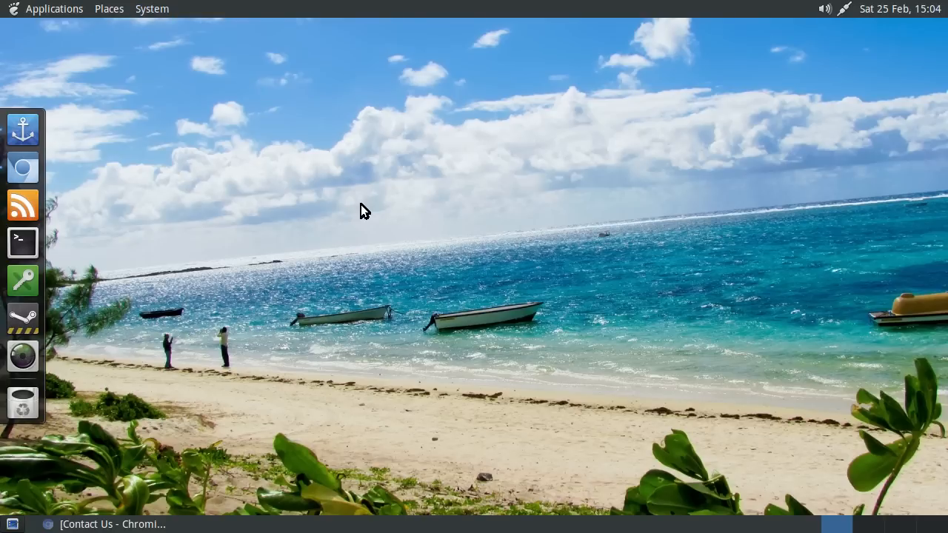
mouse_move(810, 87)
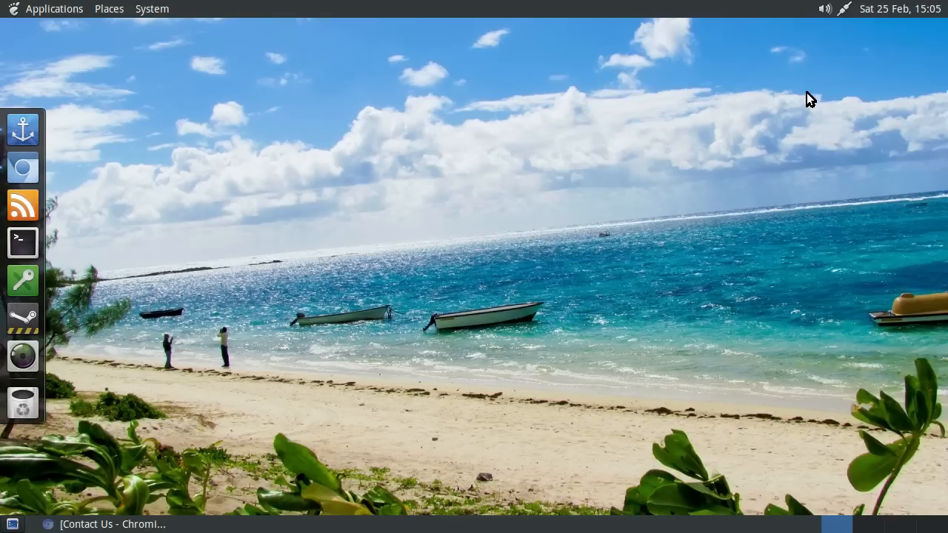
mouse_move(402, 52)
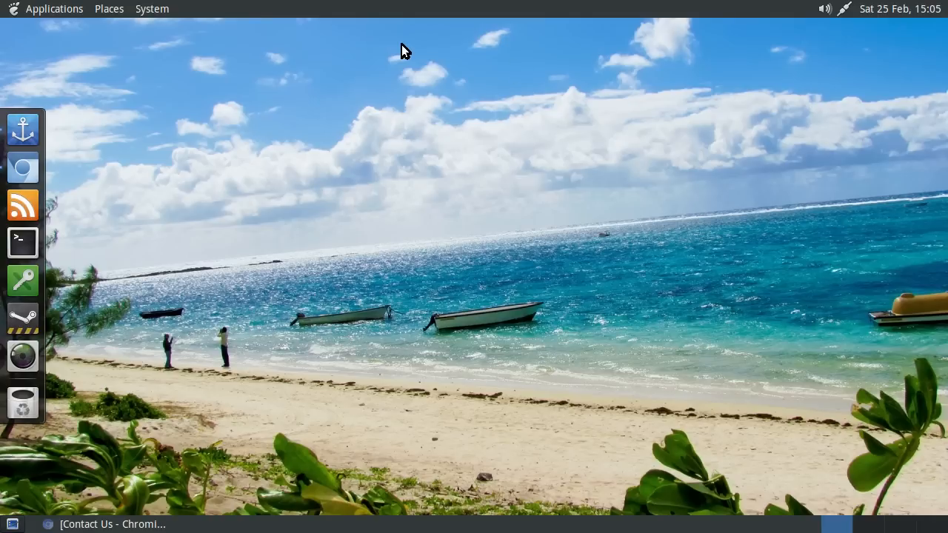
mouse_move(450, 126)
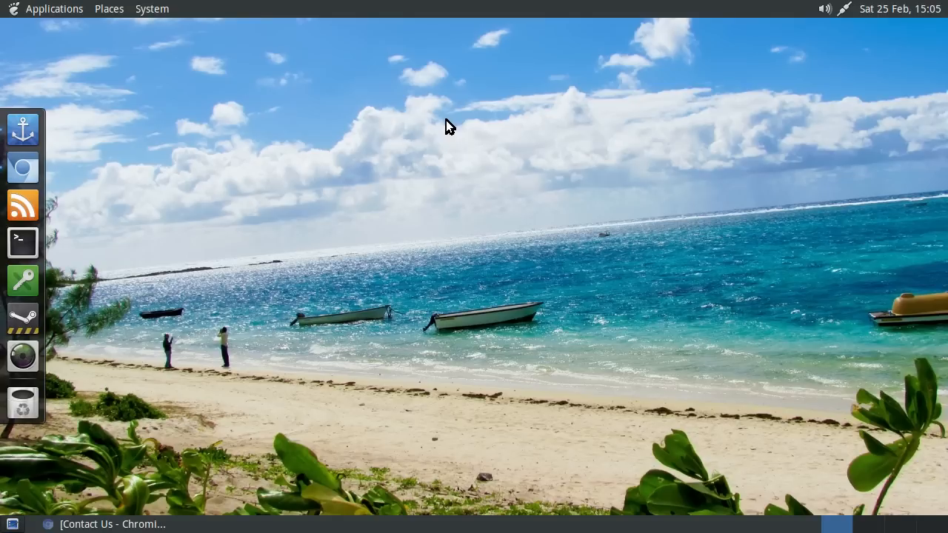
mouse_move(432, 164)
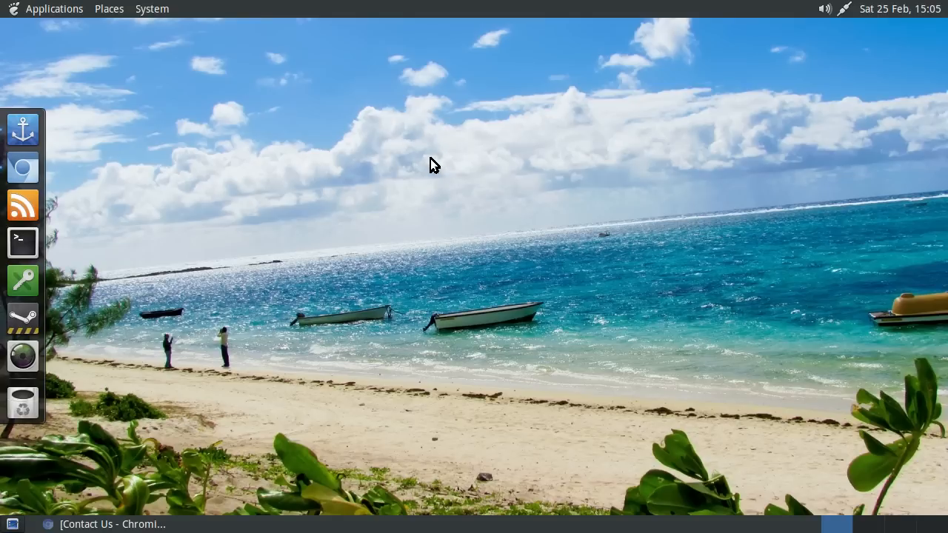
mouse_move(111, 23)
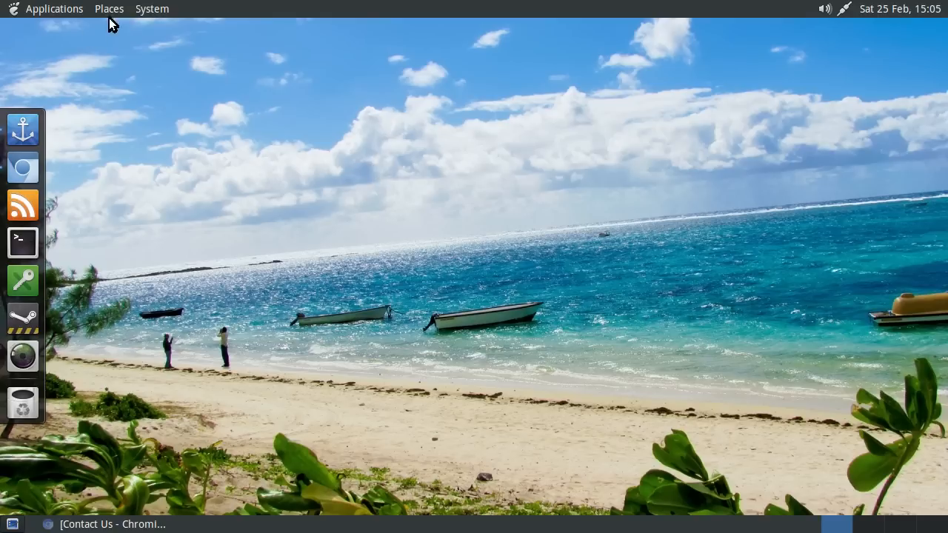
Glance at the Places menu, then restore the Chromium Contact Us window from the taskbar.
left_click(151, 9)
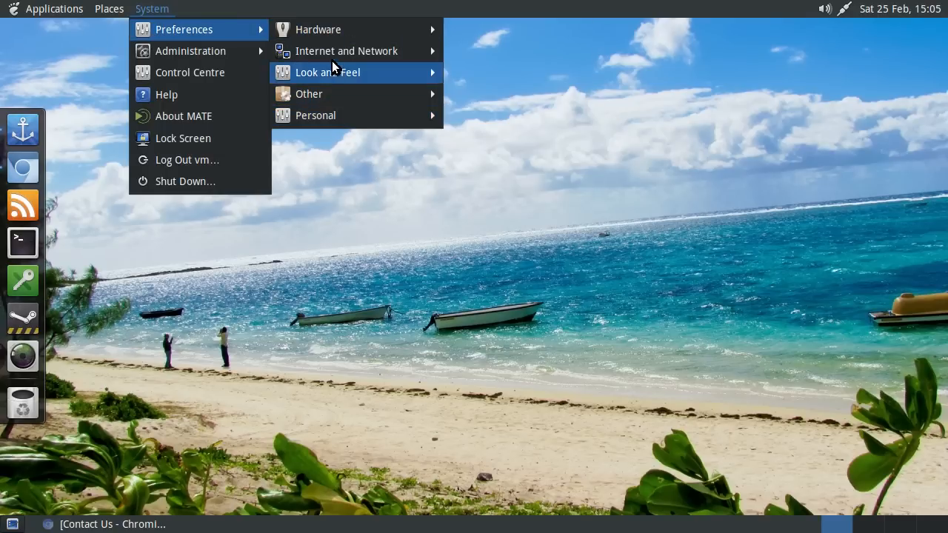
left_click(110, 9)
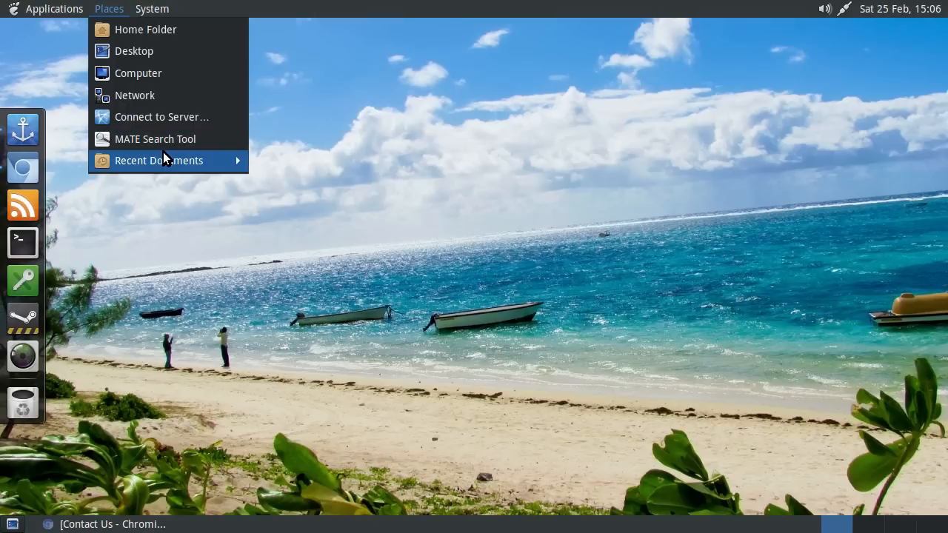
mouse_move(159, 160)
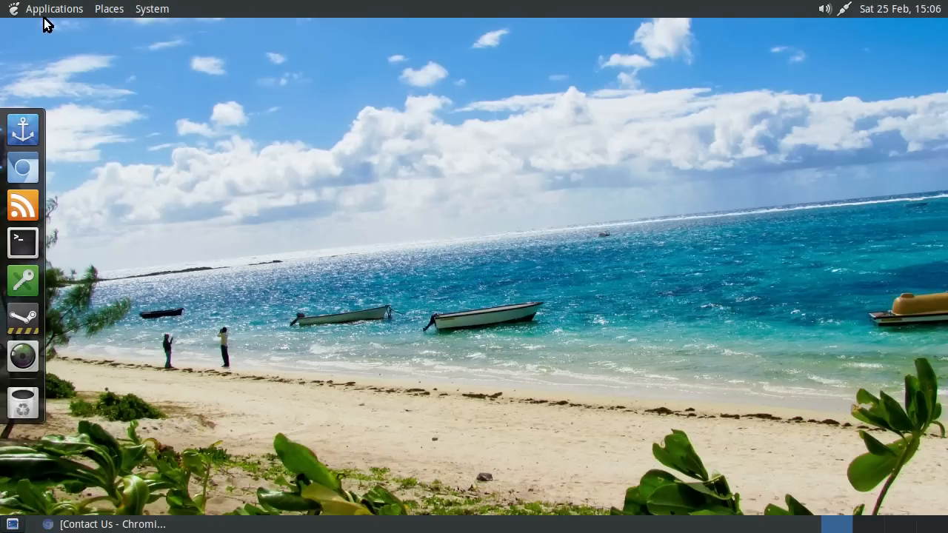
left_click(53, 9)
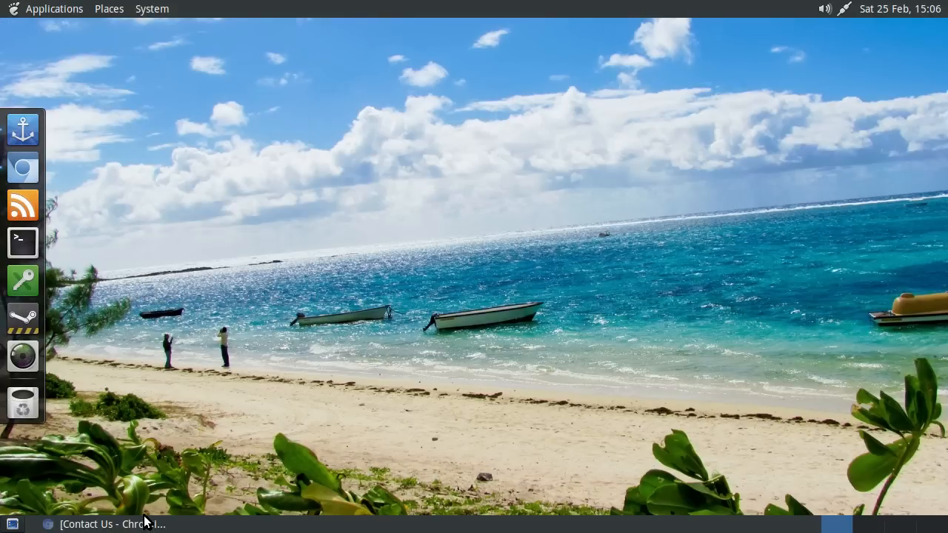
left_click(116, 524)
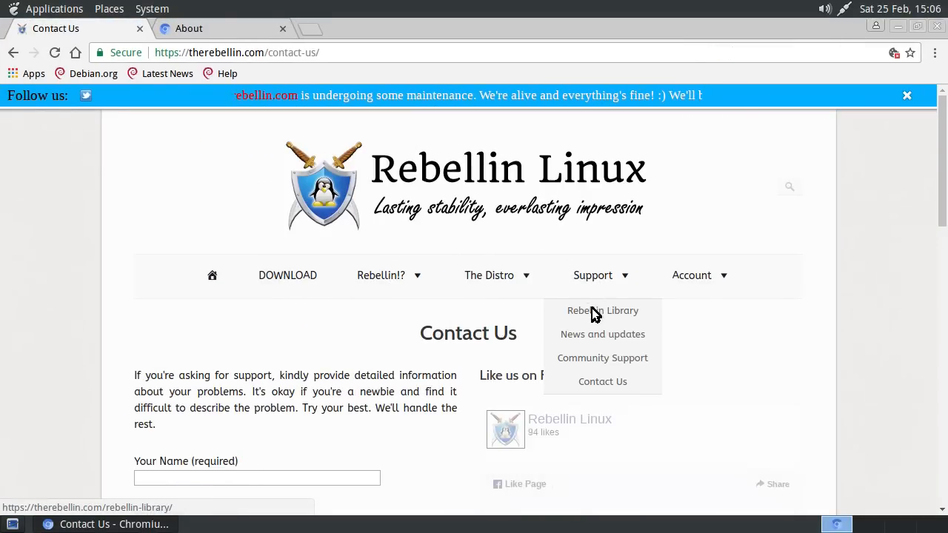
Open the Rebellin Library page and scroll down through its posts toward the manual link.
left_click(601, 311)
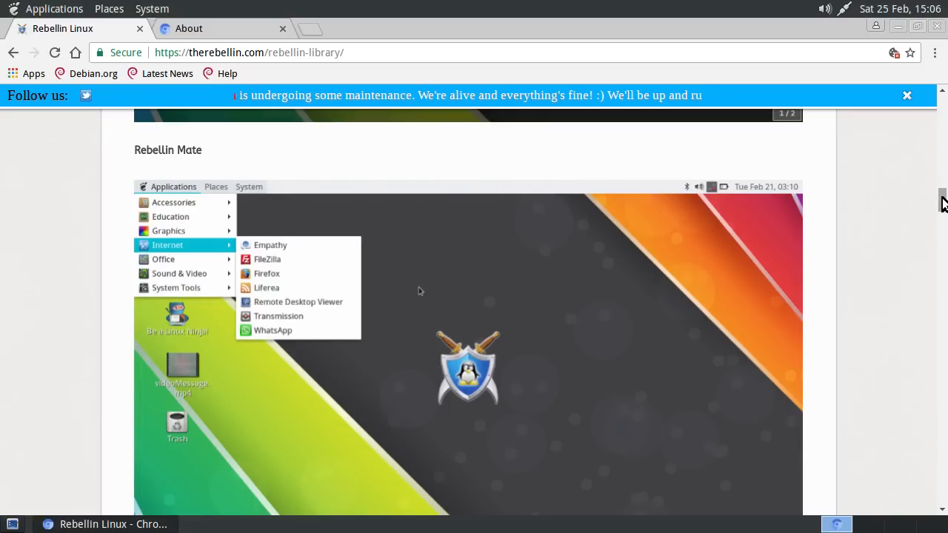
scroll("down", 3)
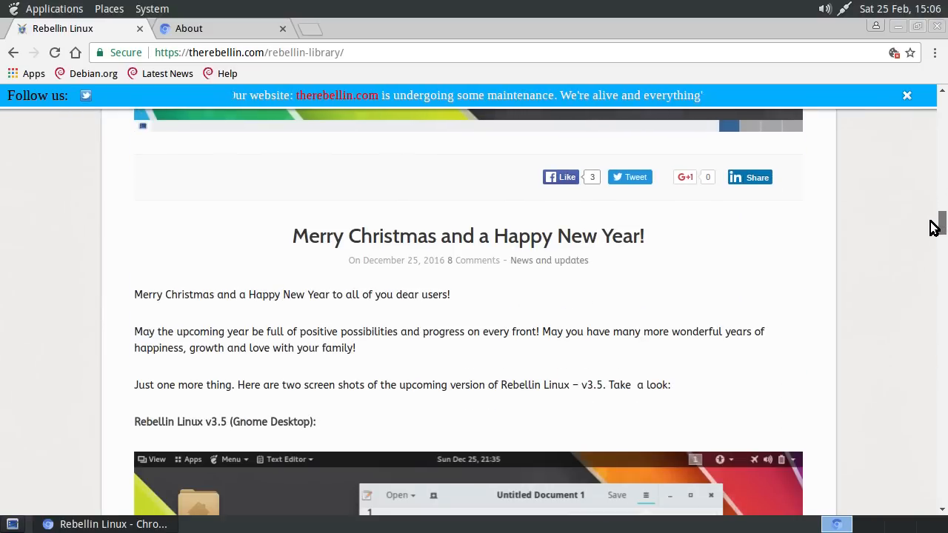
scroll("down", 3)
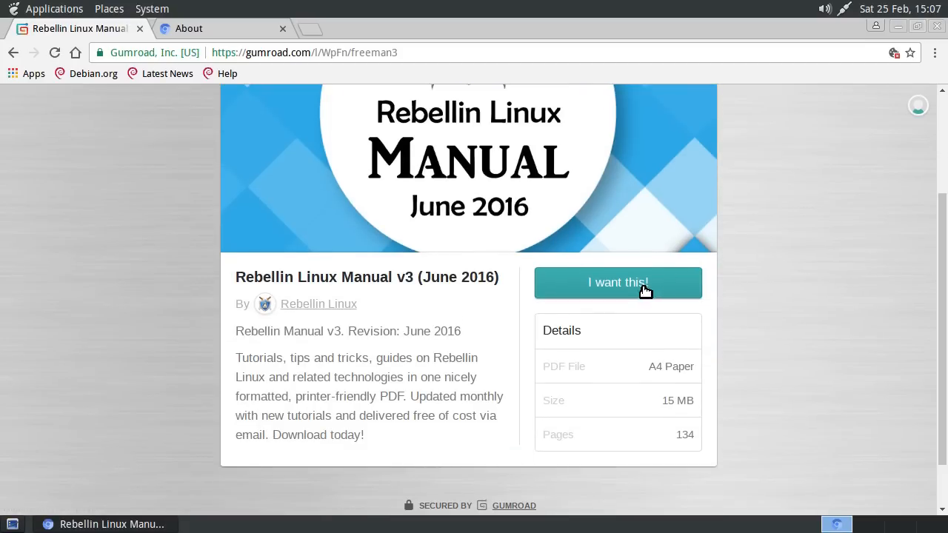
mouse_move(829, 343)
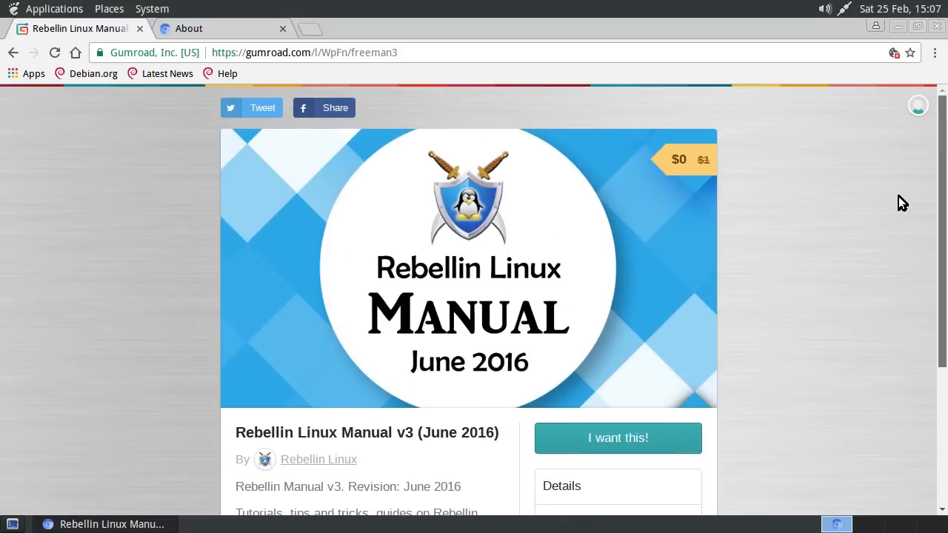
mouse_move(261, 108)
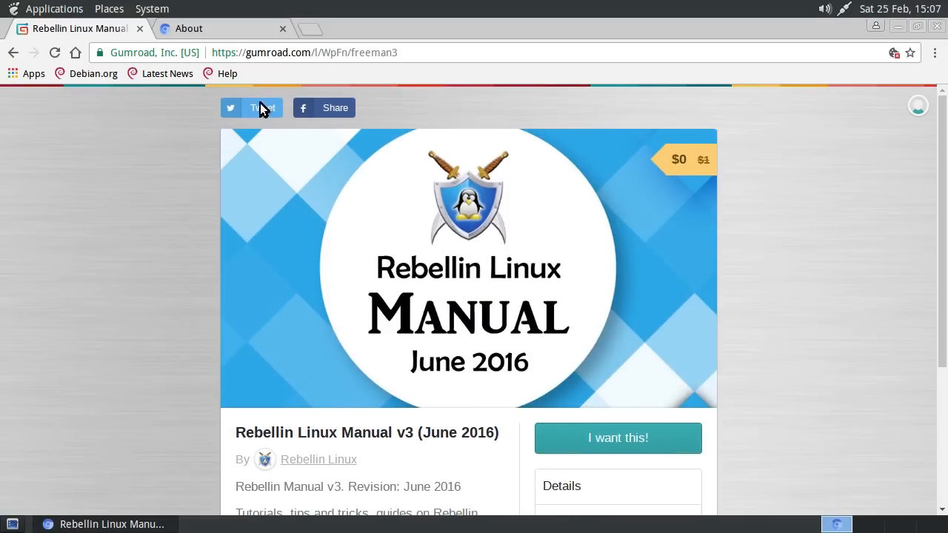
mouse_move(141, 28)
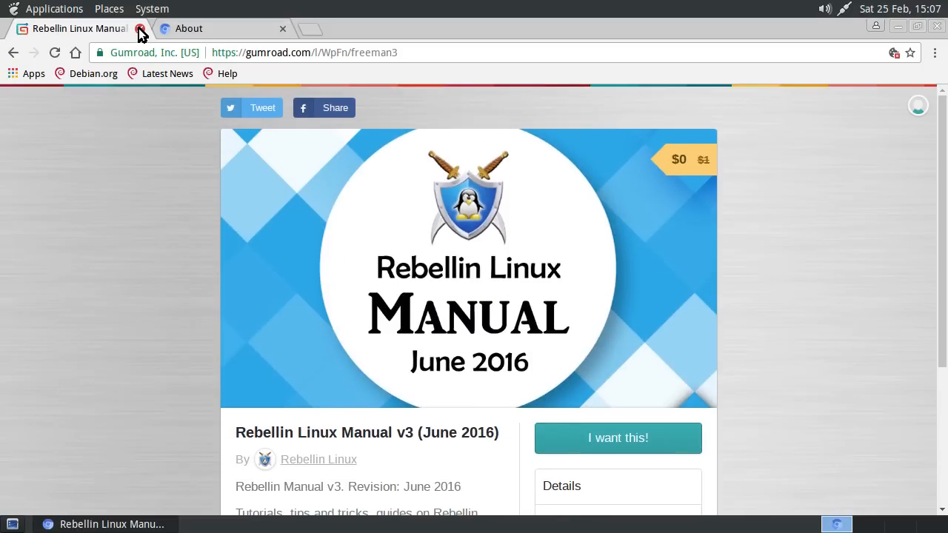
Close the Gumroad manual tab and the About tab, closing Chromium entirely.
left_click(139, 28)
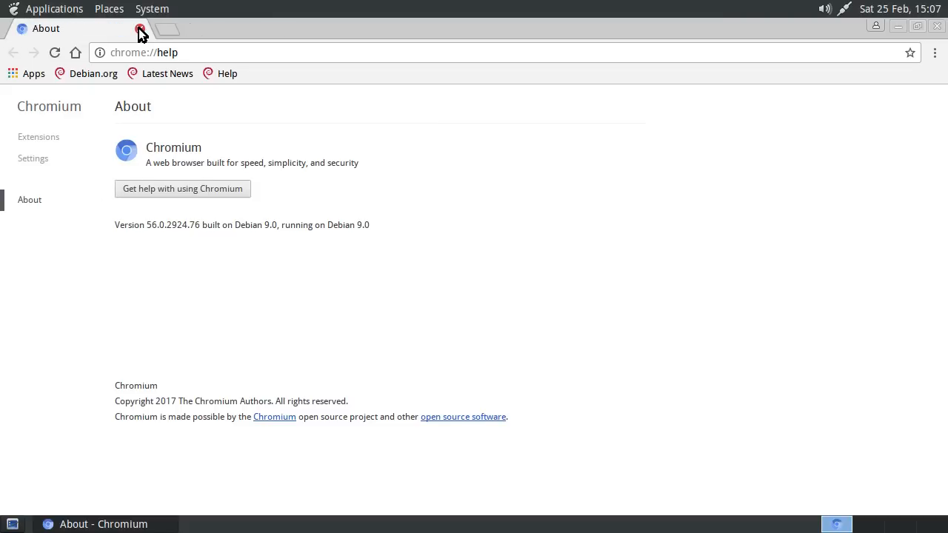
left_click(141, 28)
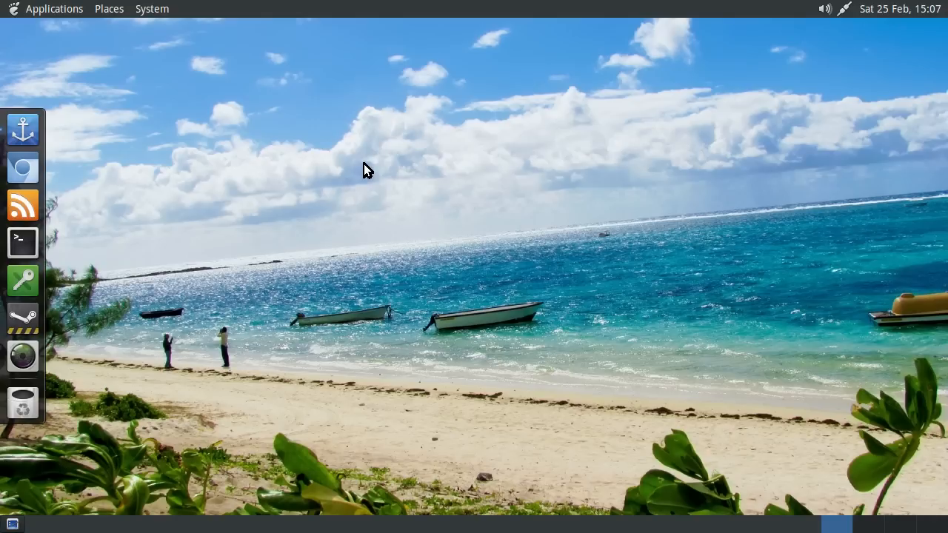
mouse_move(355, 180)
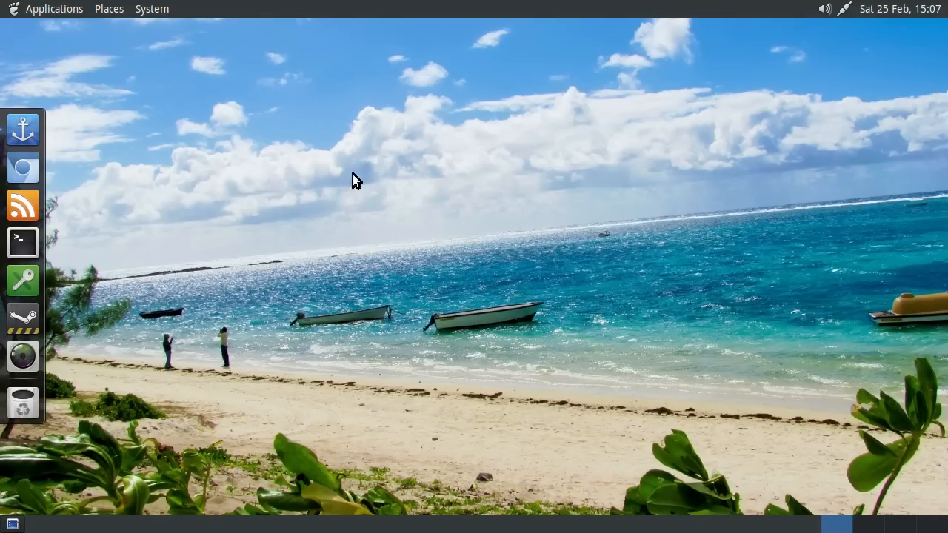
left_click(22, 280)
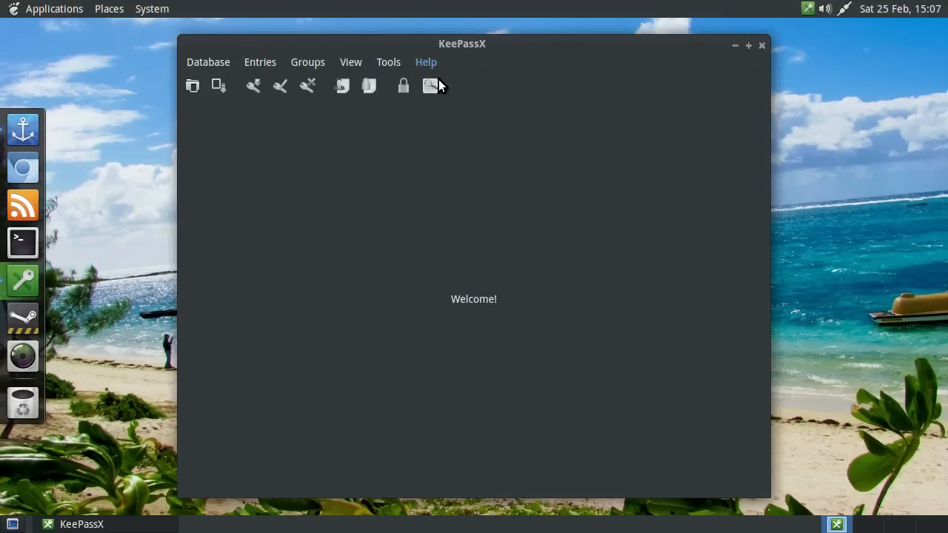
left_click(426, 63)
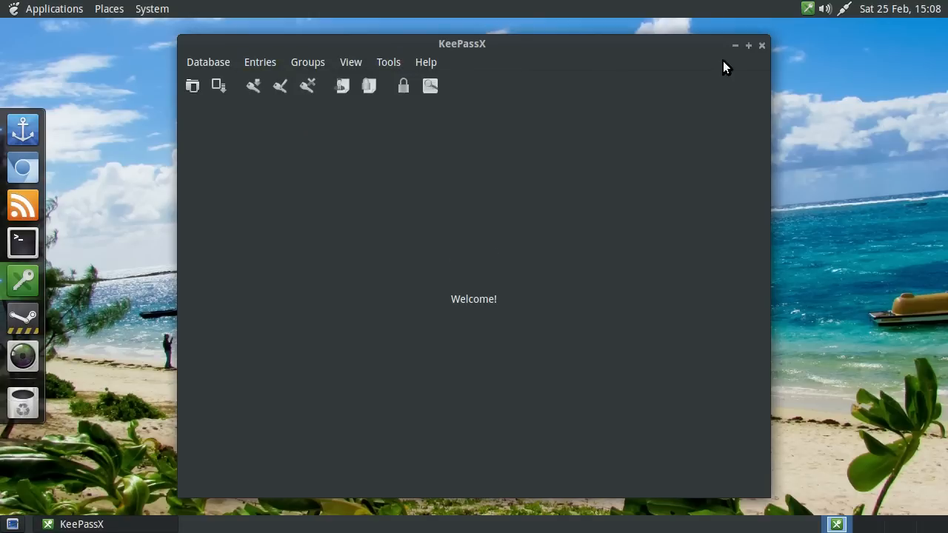
left_click(207, 62)
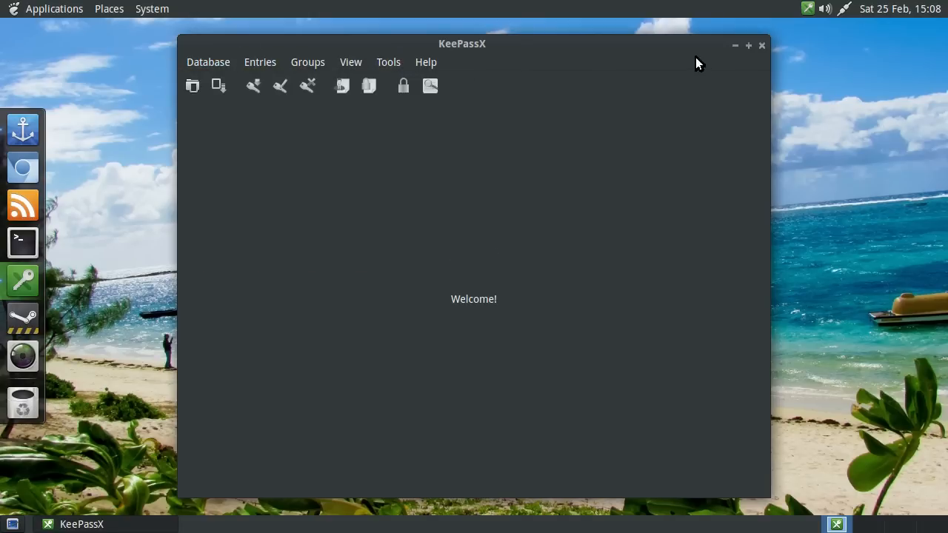
left_click(151, 9)
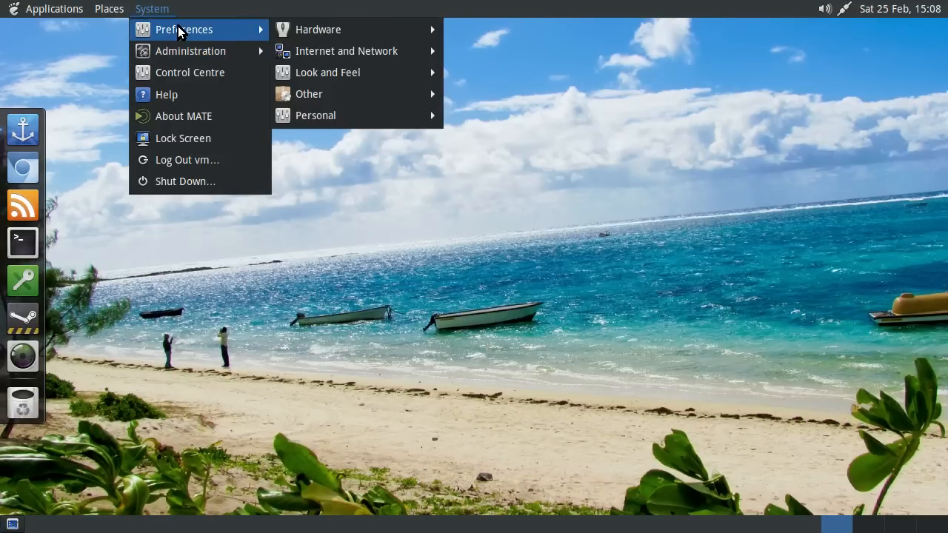
mouse_move(327, 71)
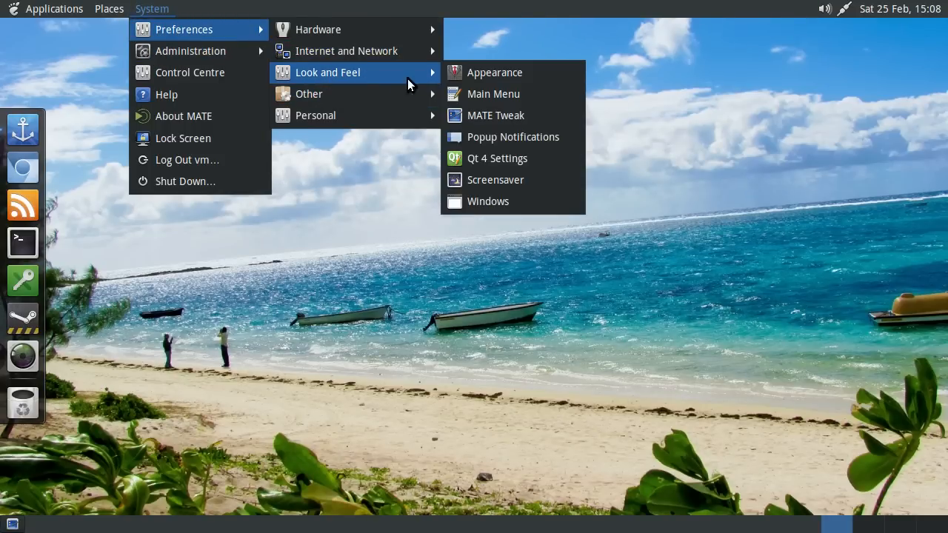
left_click(498, 157)
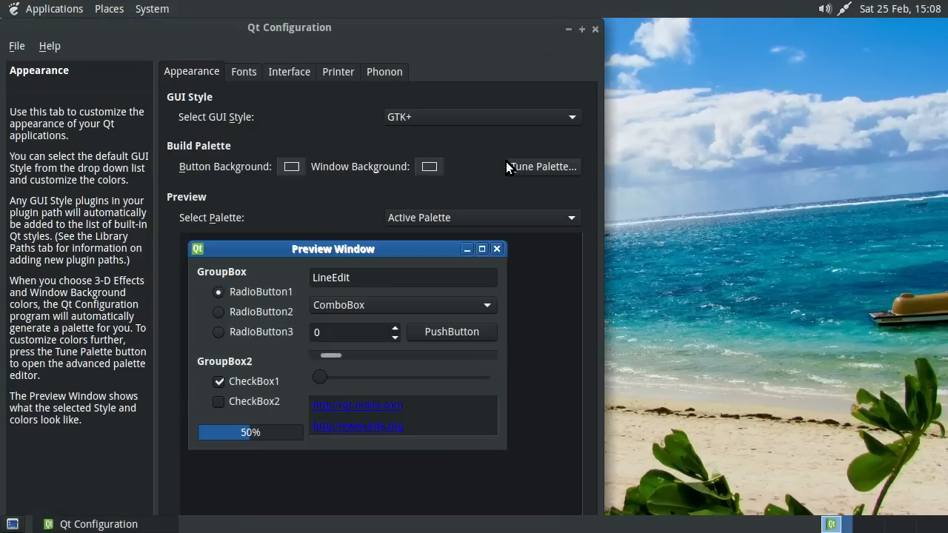
mouse_move(596, 36)
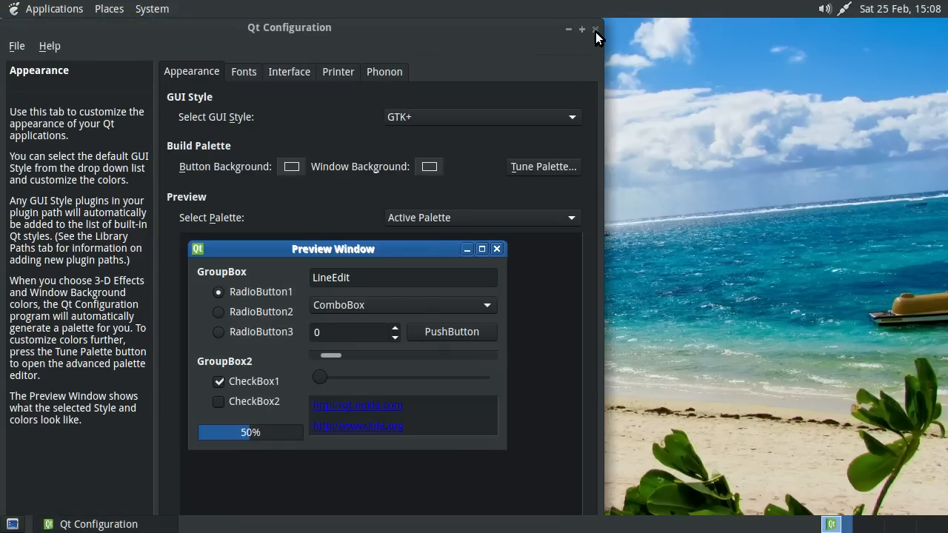
left_click(595, 30)
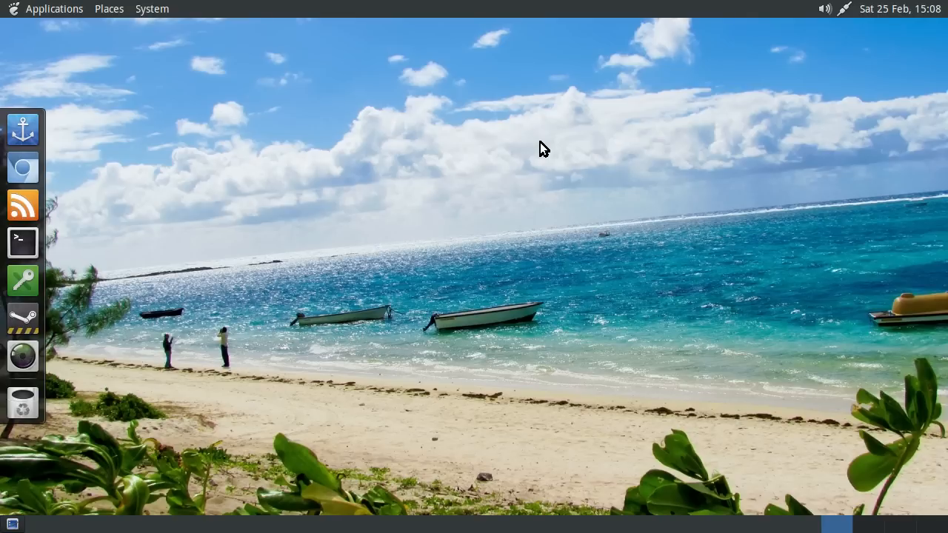
mouse_move(447, 138)
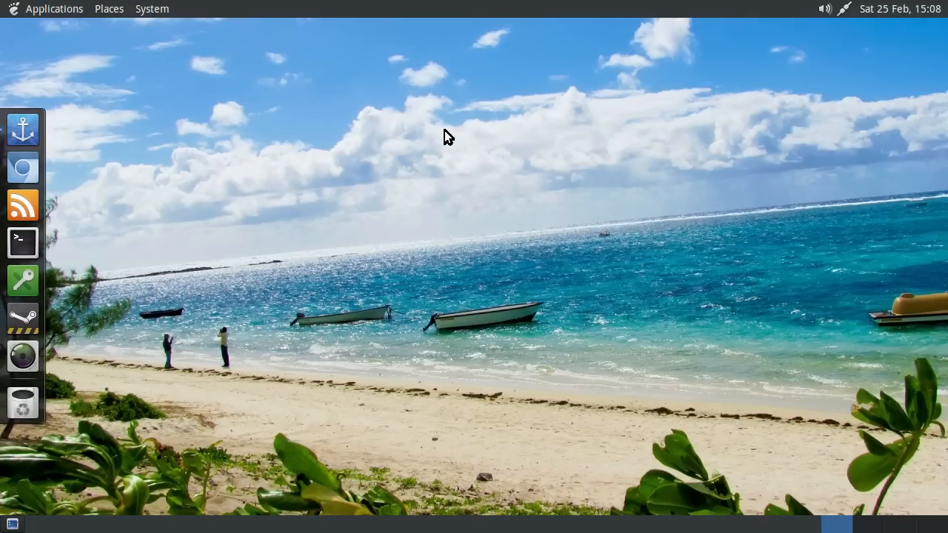
Launch Synaptic Package Manager from System > Administration, then minimise its window.
left_click(153, 9)
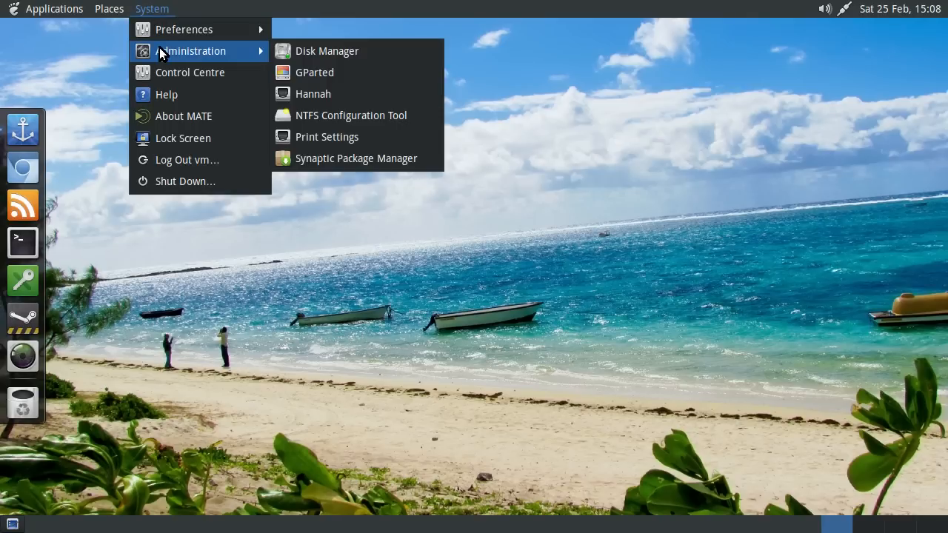
left_click(356, 157)
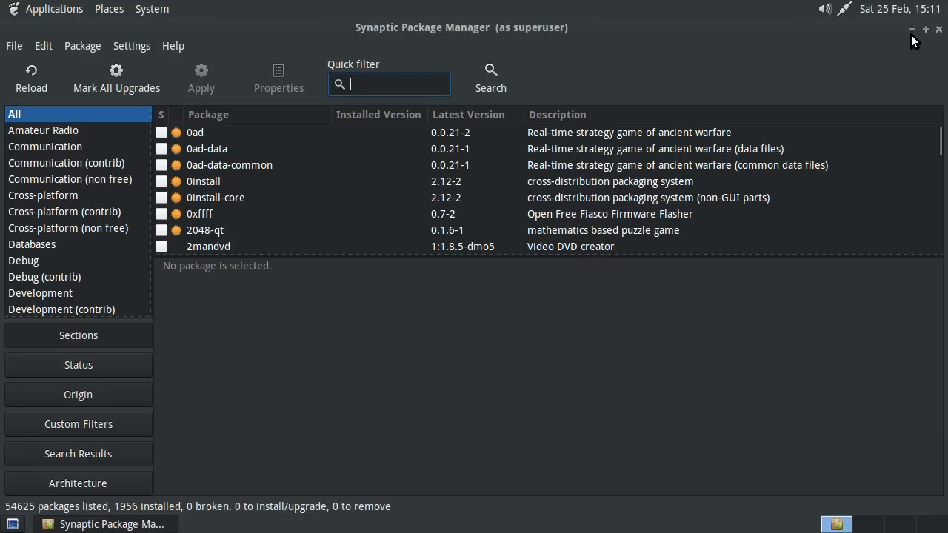
left_click(912, 29)
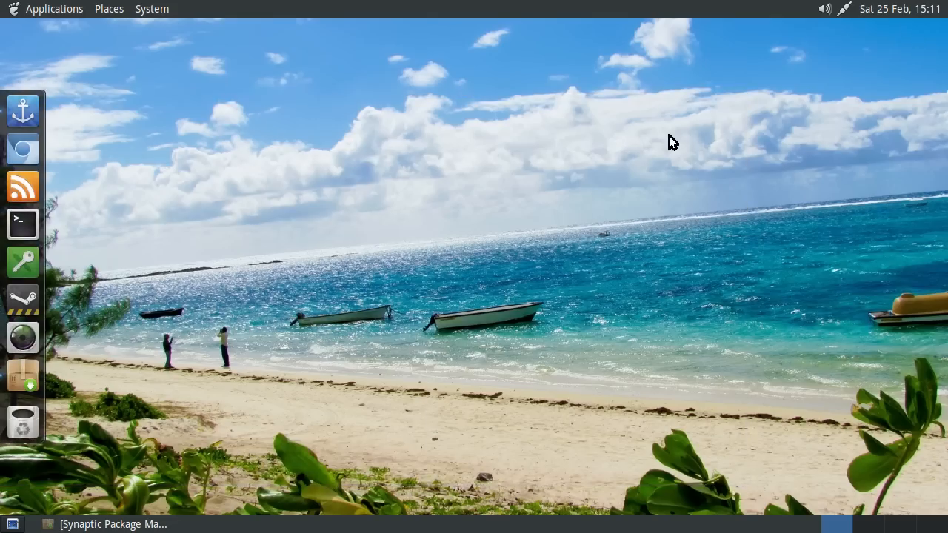